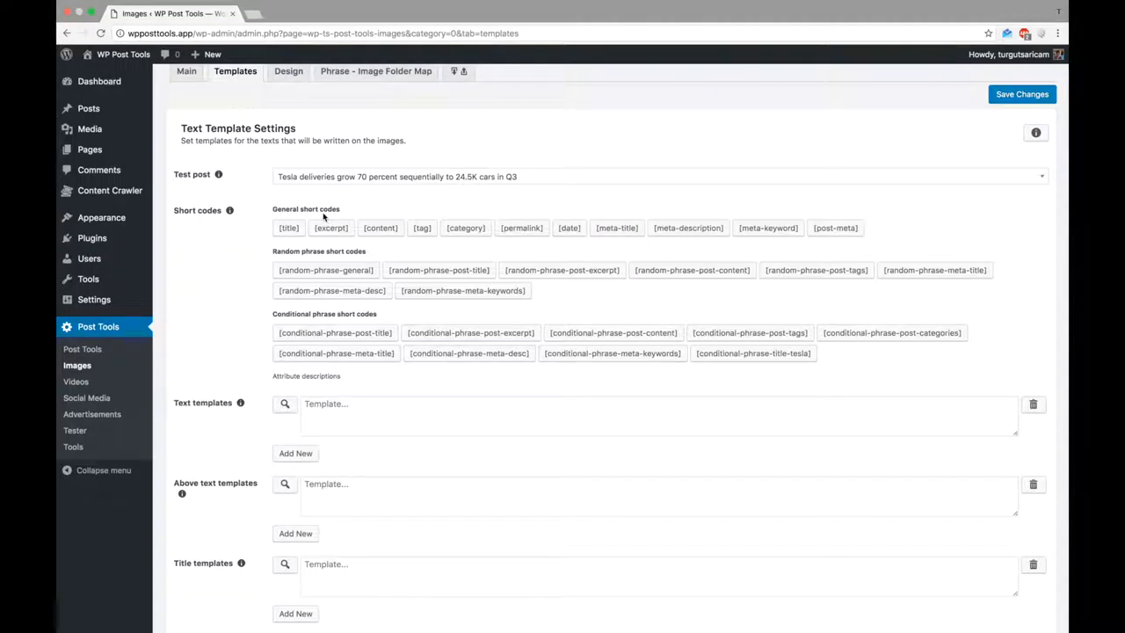
mouse_move(288, 228)
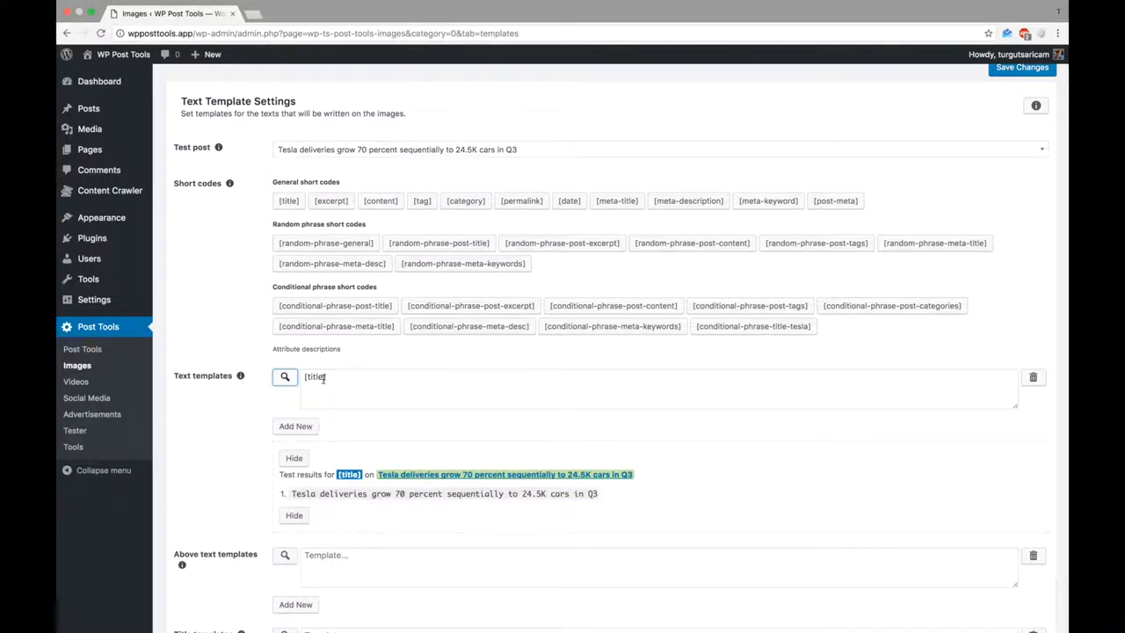
Fill the templates: [title] for text and title, [category] for above text.
scroll(down, 3)
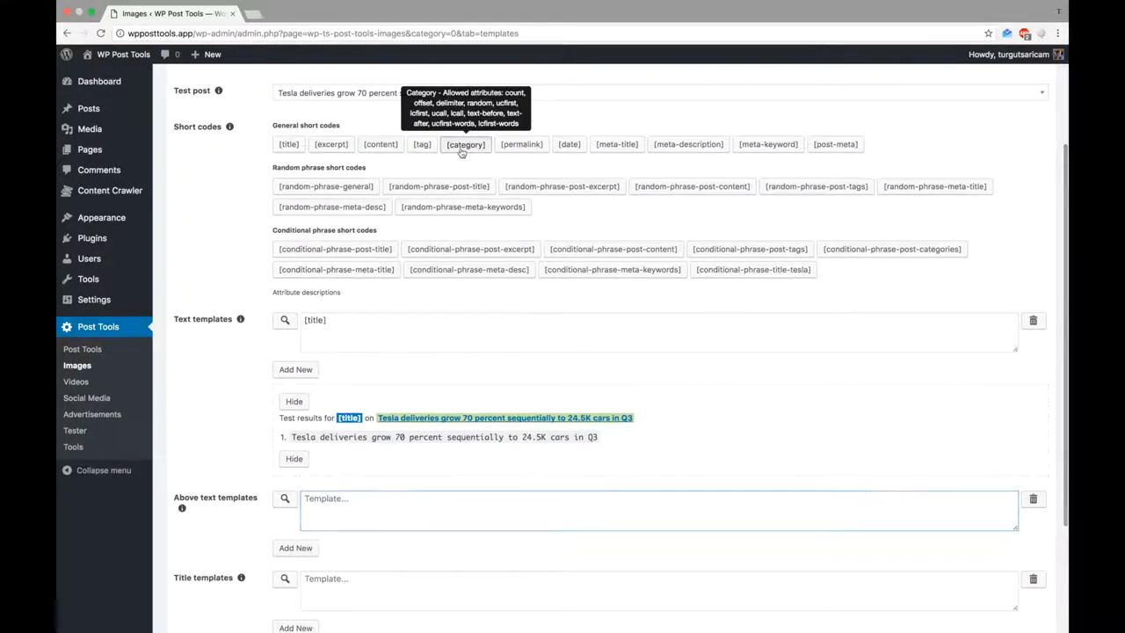
click(464, 144)
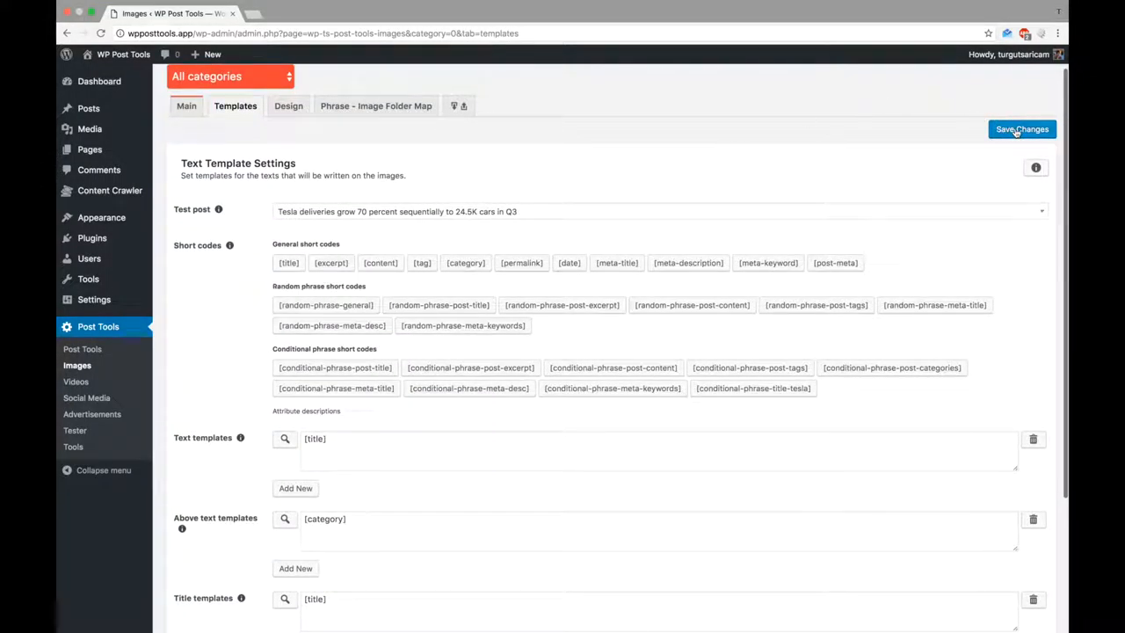
Save the template settings and switch to the Phrase - Image Folder Map settings.
click(1021, 128)
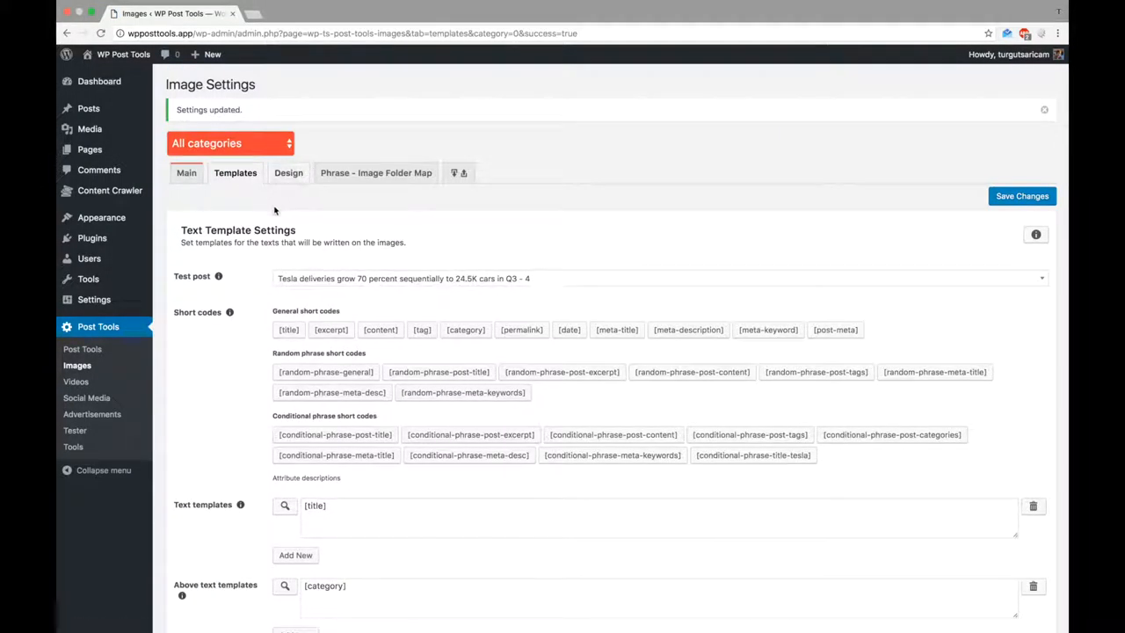
mouse_move(390, 177)
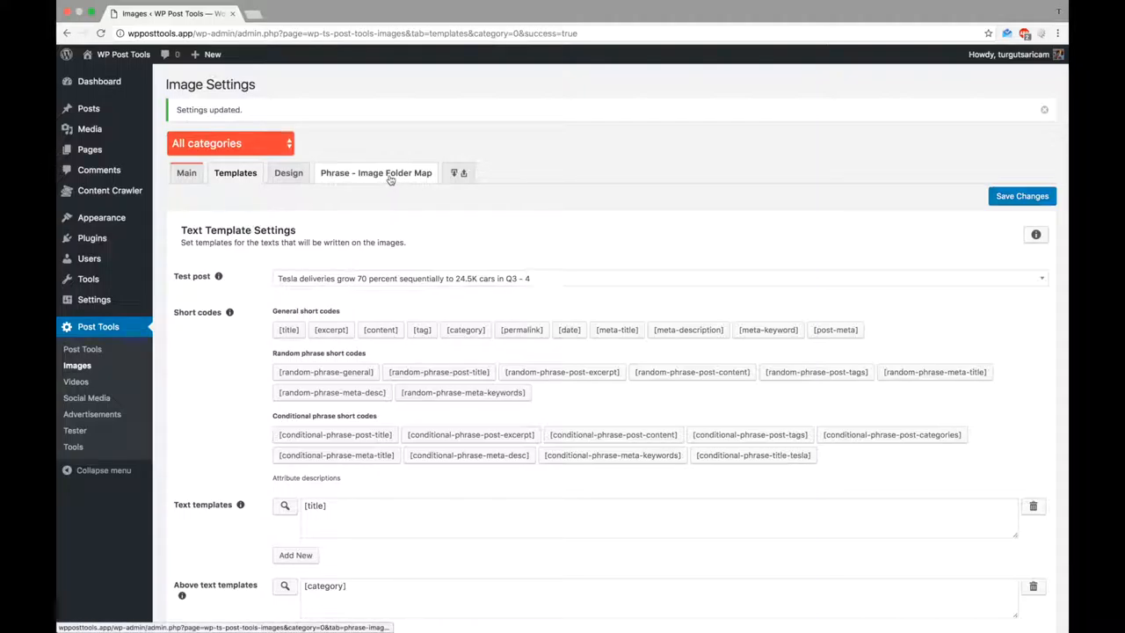
click(376, 172)
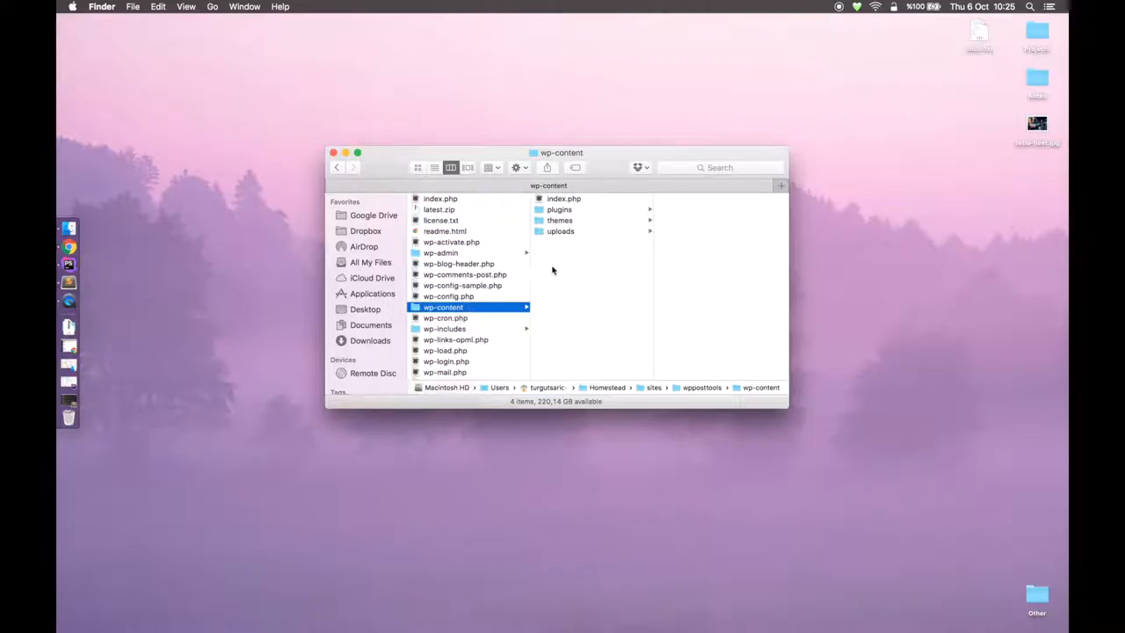
Browse wp-content > uploads in Finder and look inside the tesla image folder.
click(560, 232)
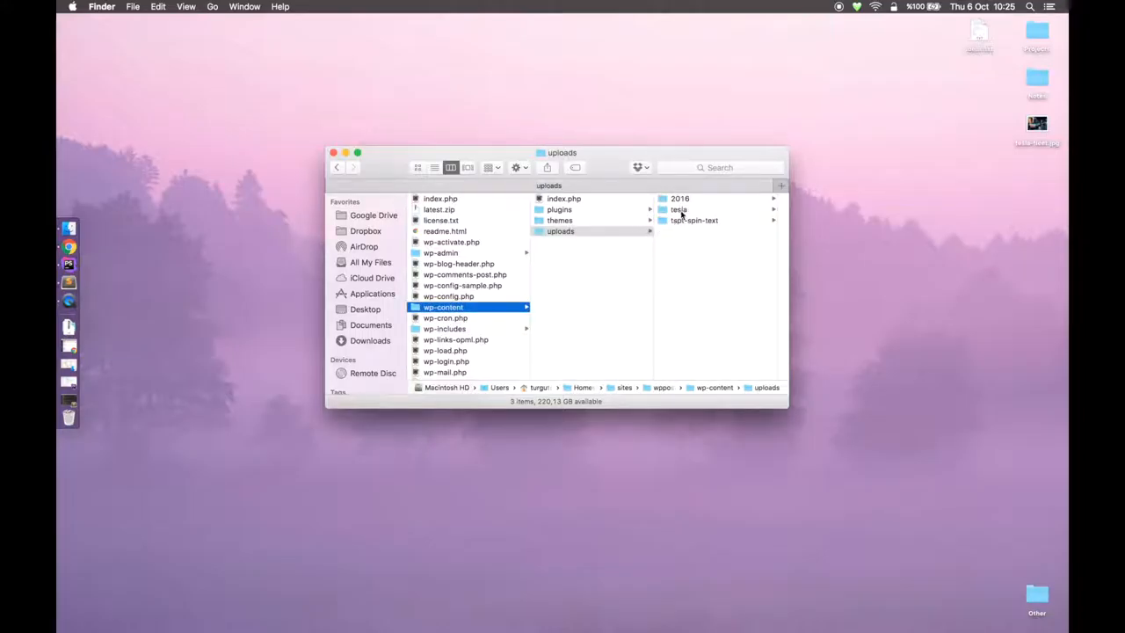
click(677, 209)
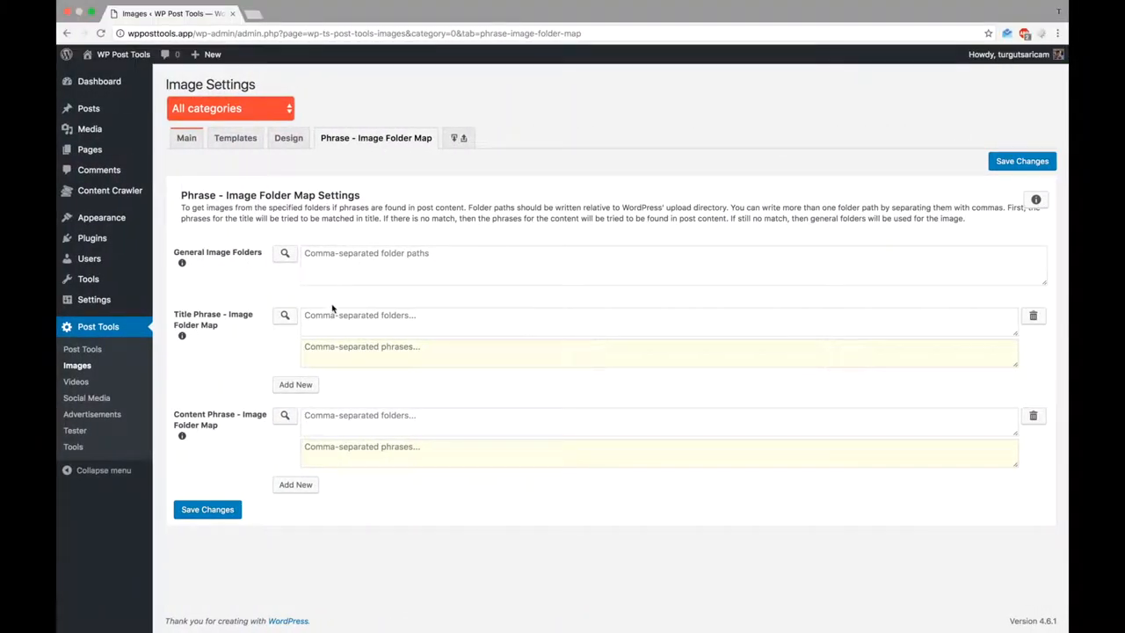
Map title phrase 'tesla' to the tesla folder, test its images, and save.
click(345, 325)
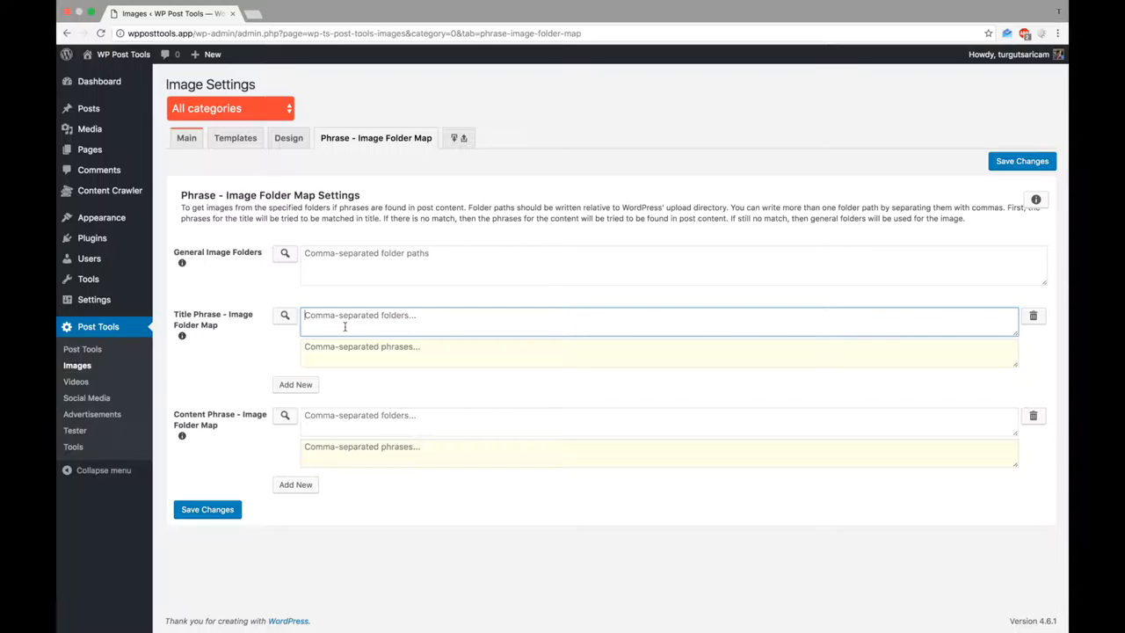
text(tesla)
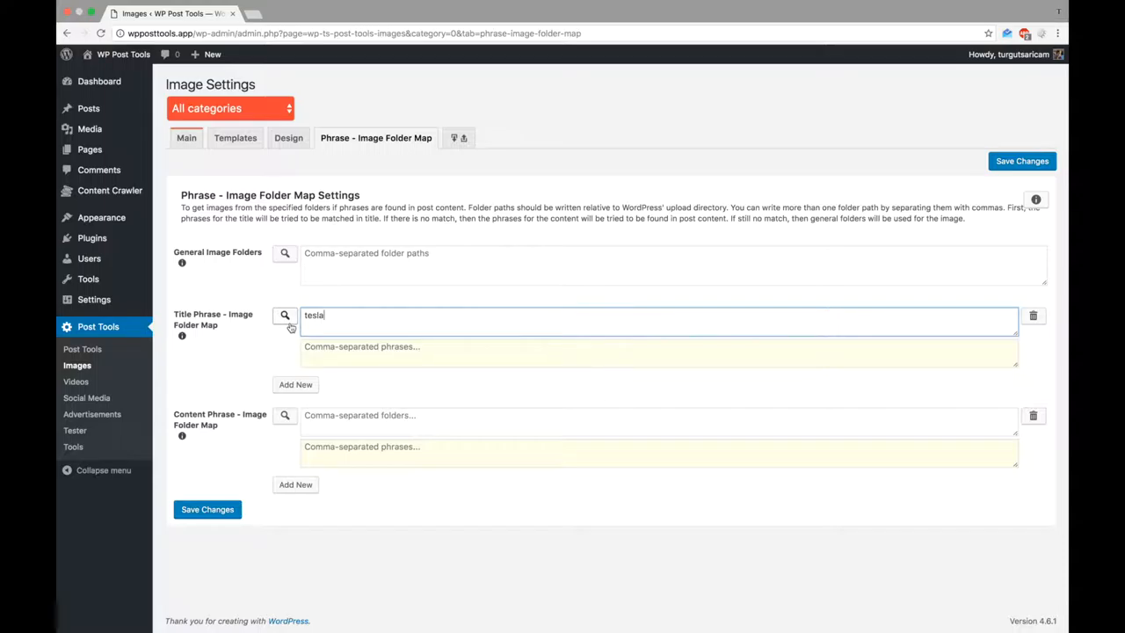
click(285, 315)
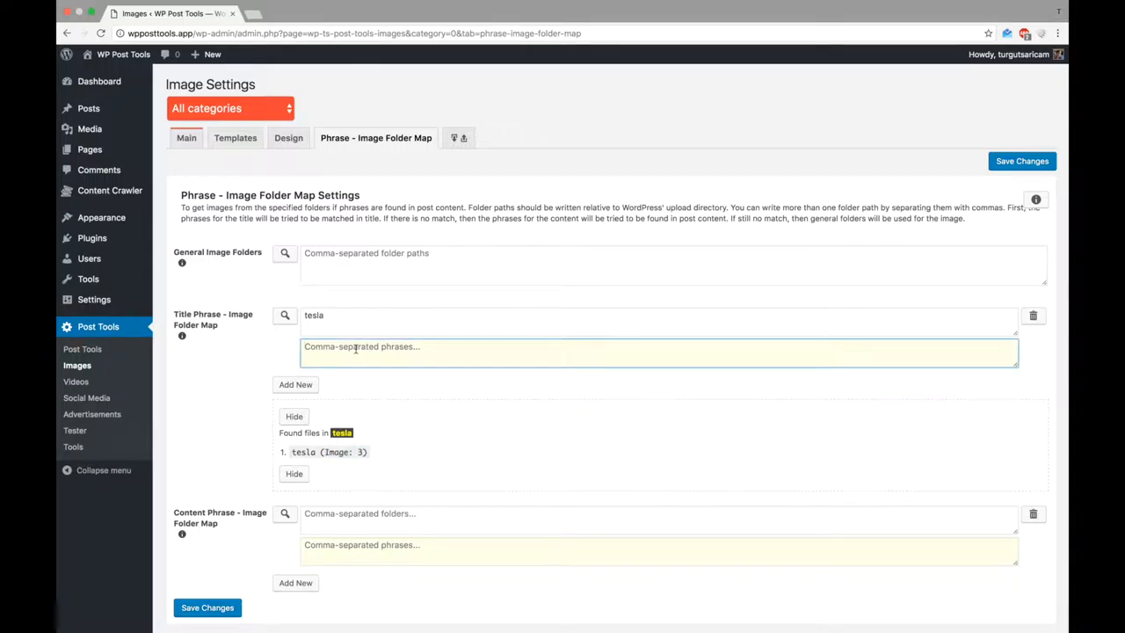
text(tesla)
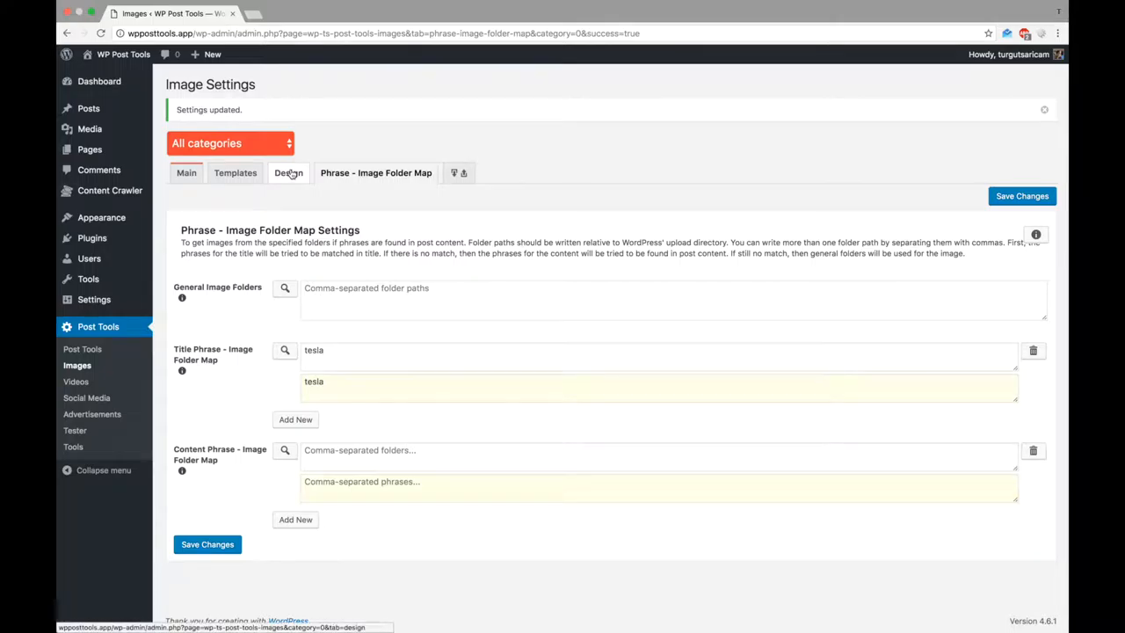
Switch to the Design settings with the Tesla deliveries post as test post.
click(288, 172)
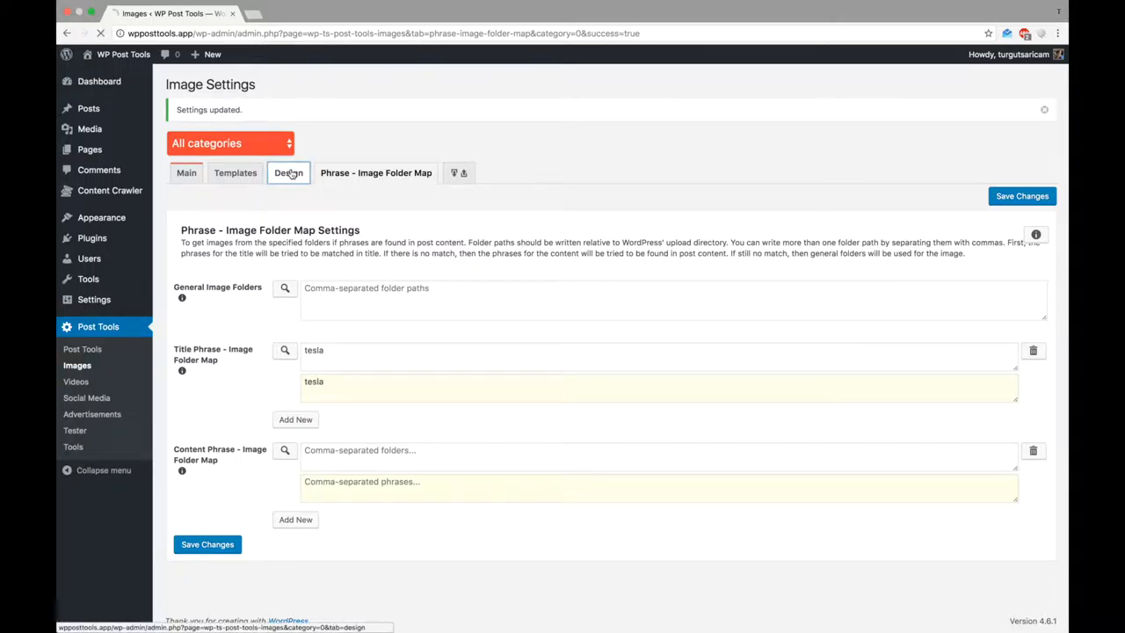
click(289, 172)
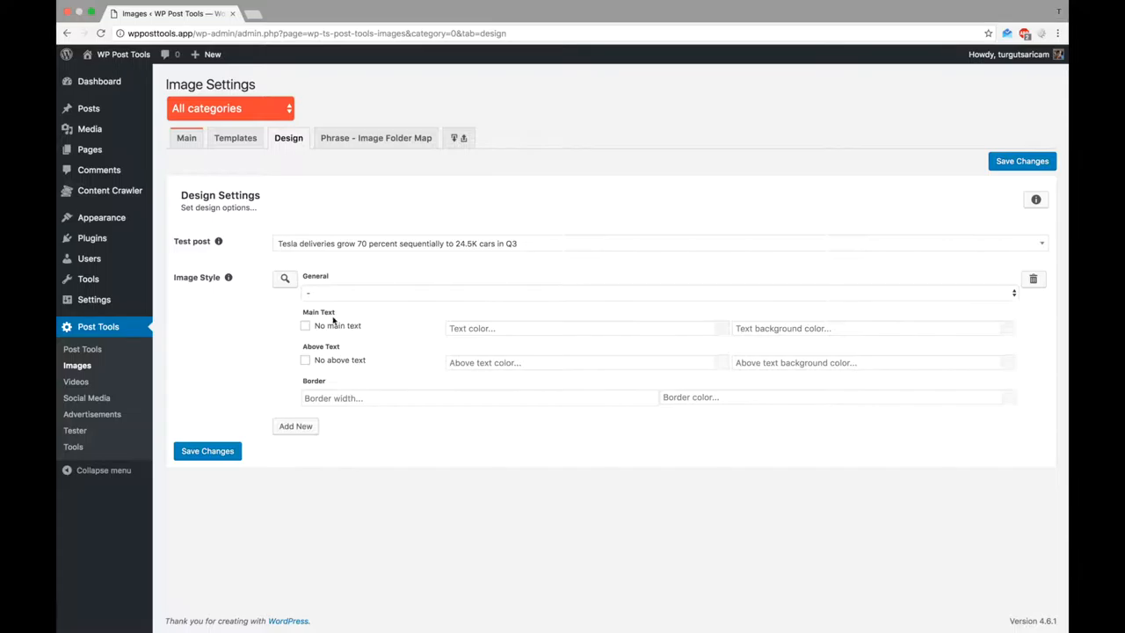
Preview the Tesla image, then color main text green rgba(51,209,76,1) and above text blue rgba(19,42,255,1) on white.
click(285, 278)
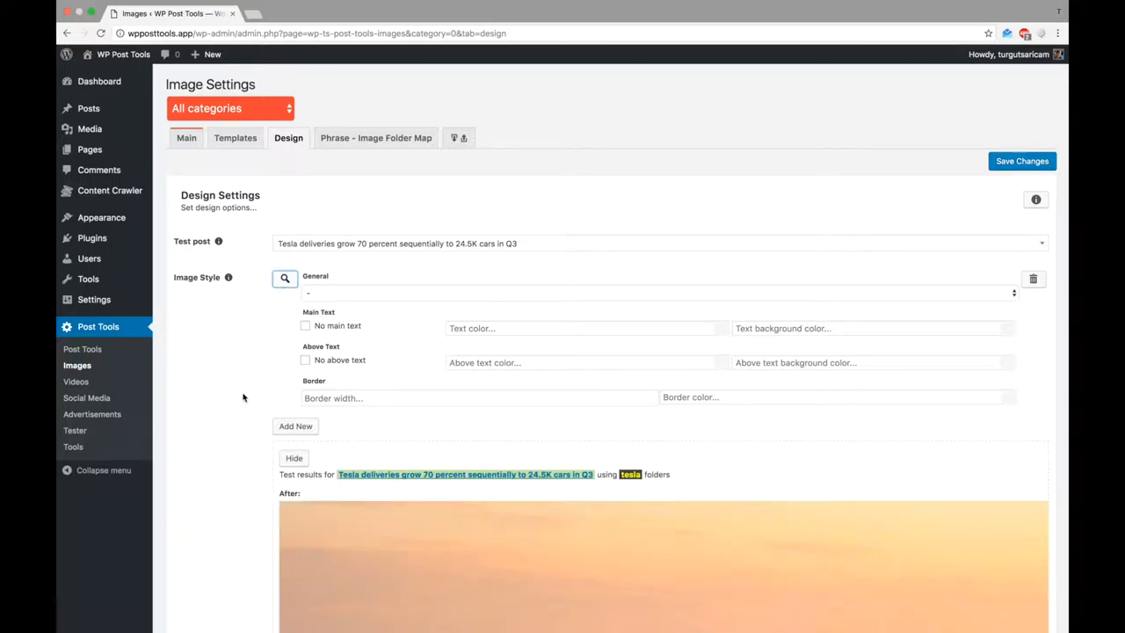
scroll(down, 3)
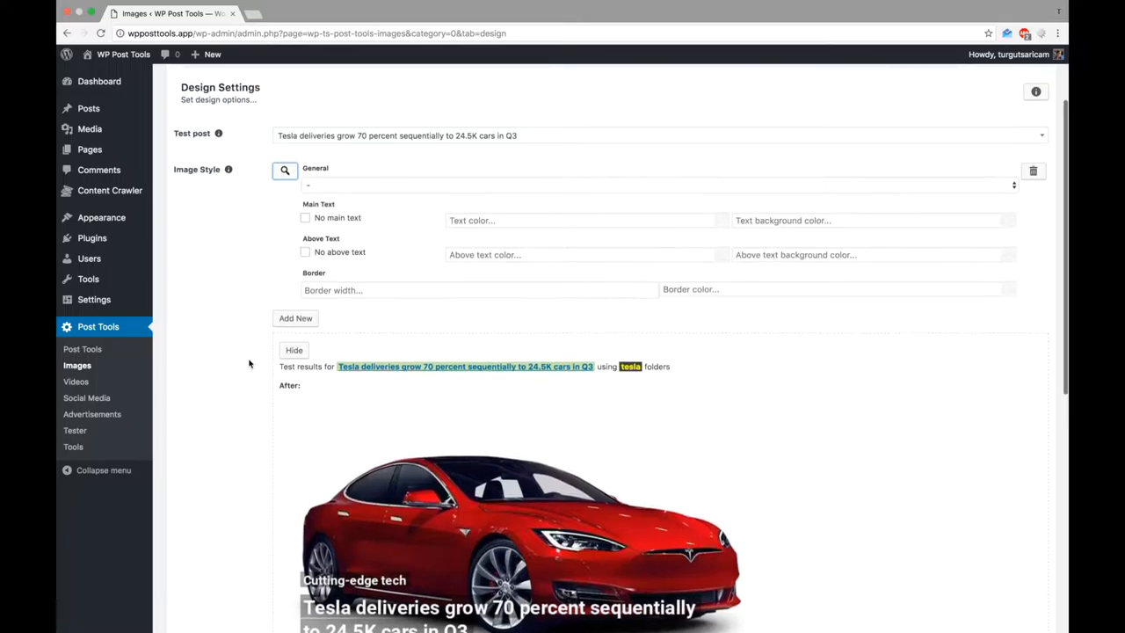
click(721, 221)
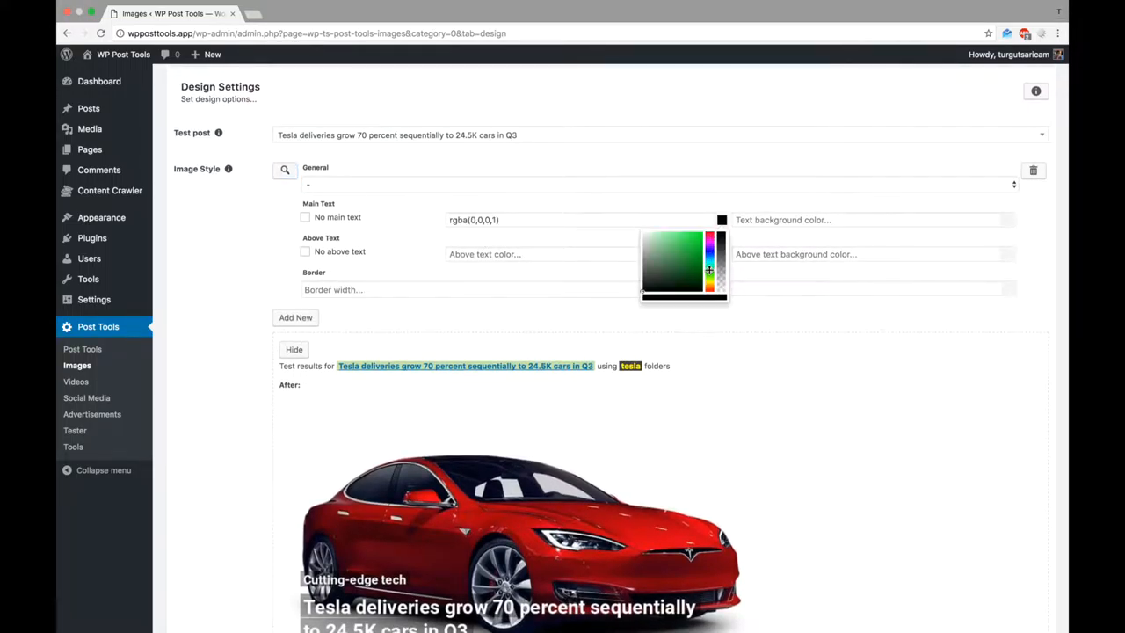
click(686, 244)
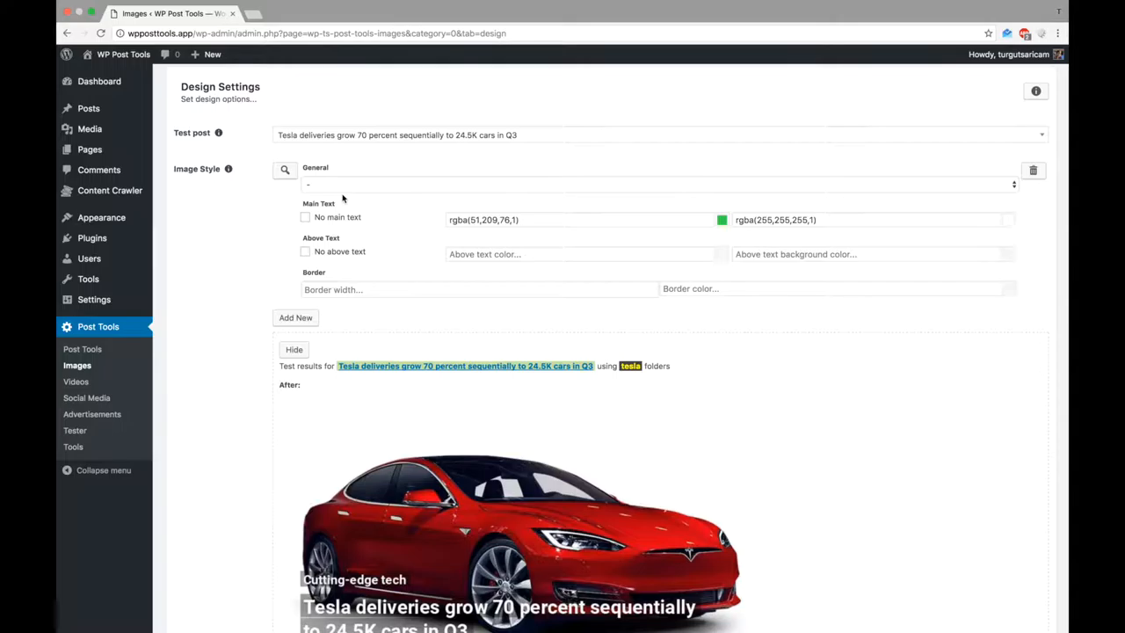
scroll(down, 3)
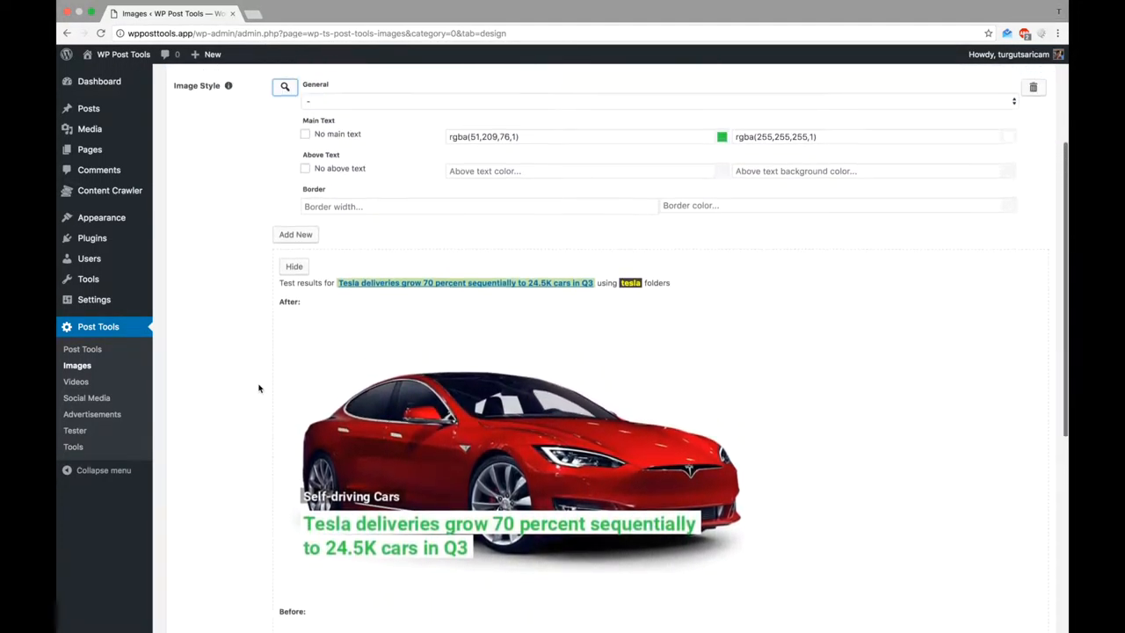
click(718, 181)
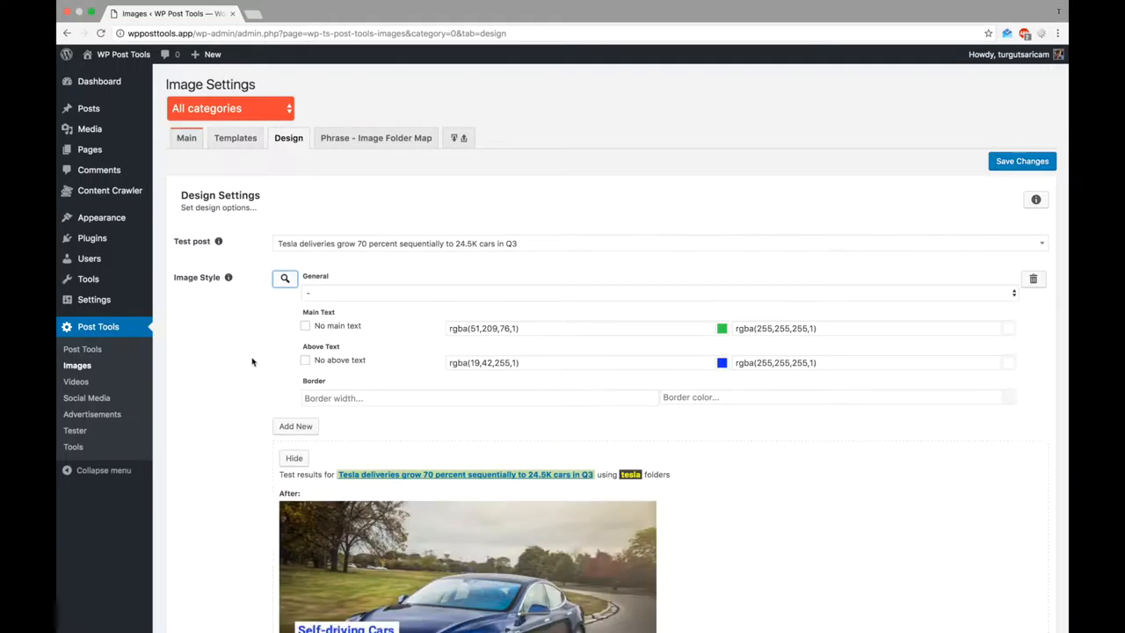
Choose Roboto-Medium.ttf and lower both white background alphas to about 0.4, refreshing the preview.
scroll(down, 3)
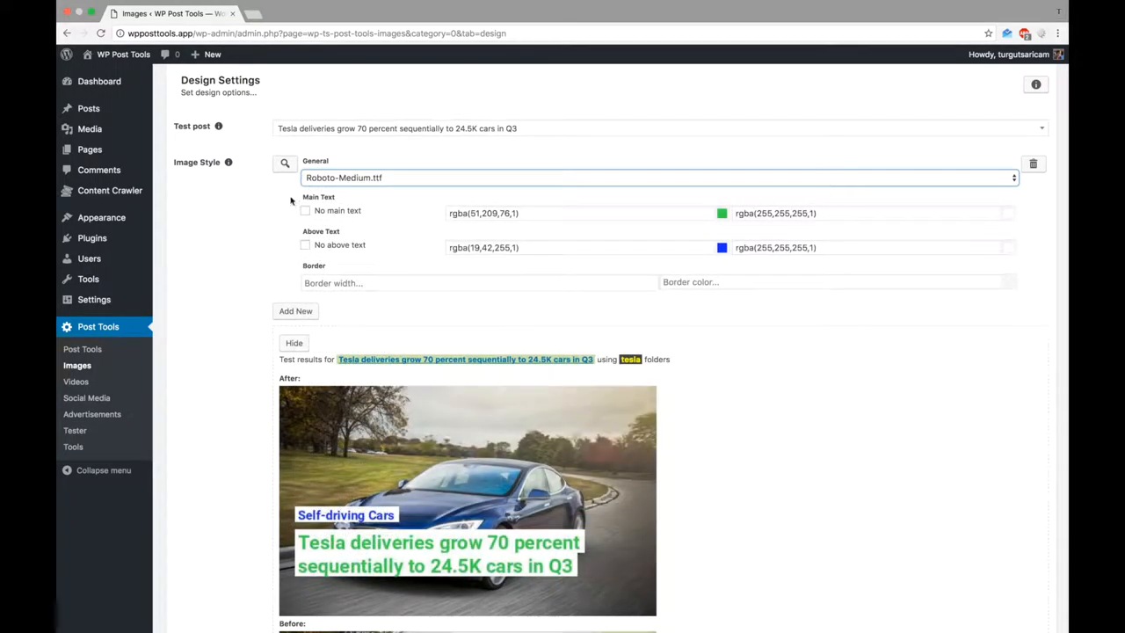
scroll(down, 3)
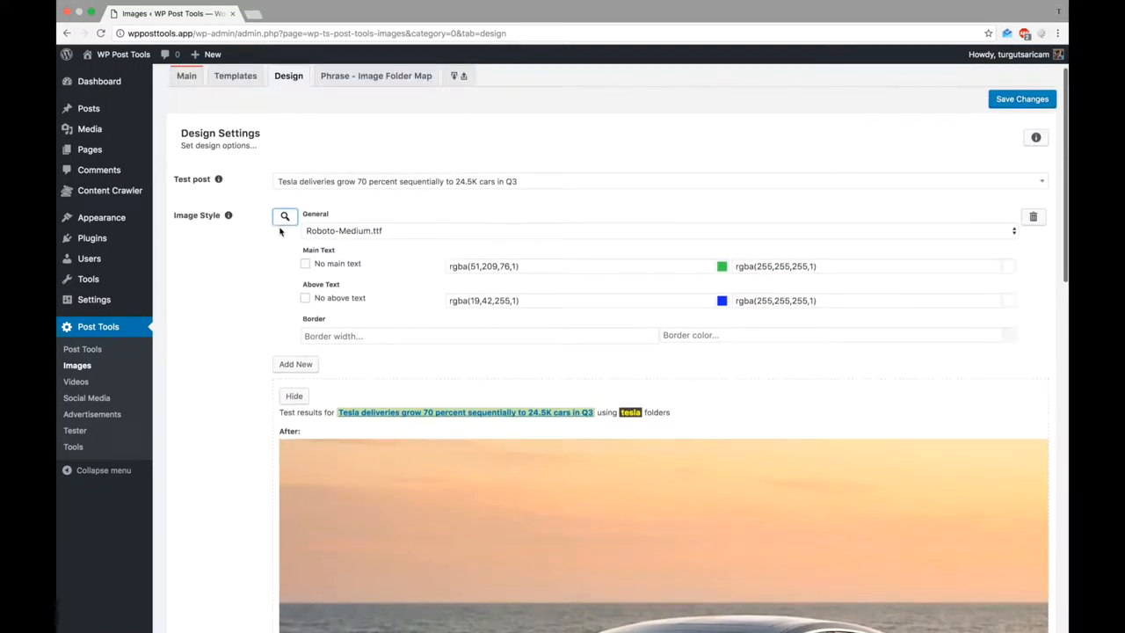
scroll(down, 3)
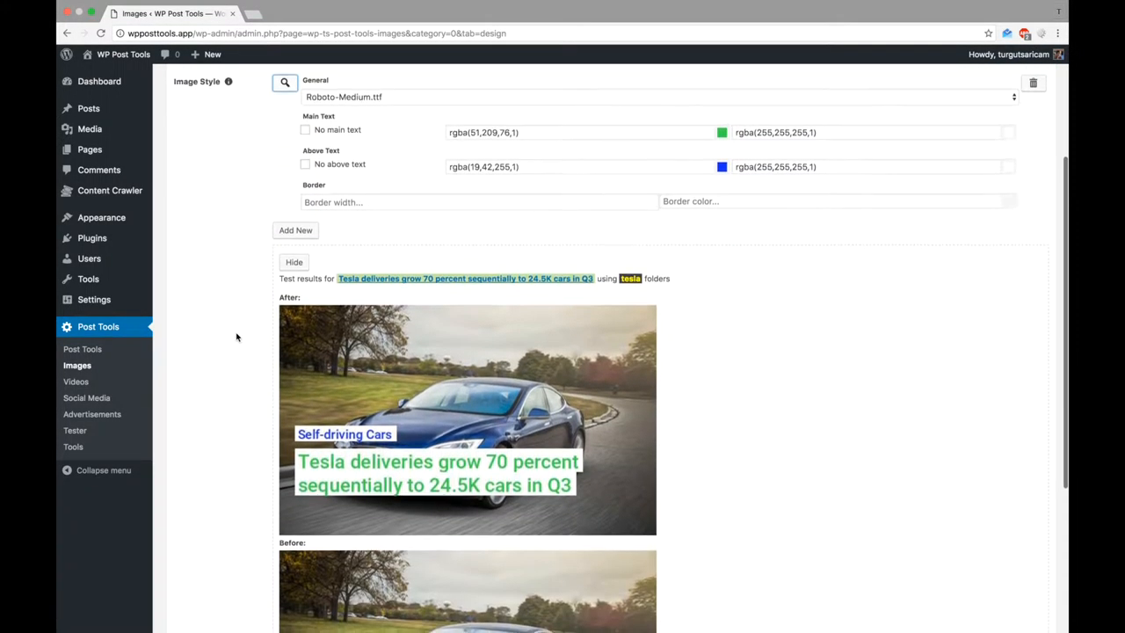
scroll(down, 3)
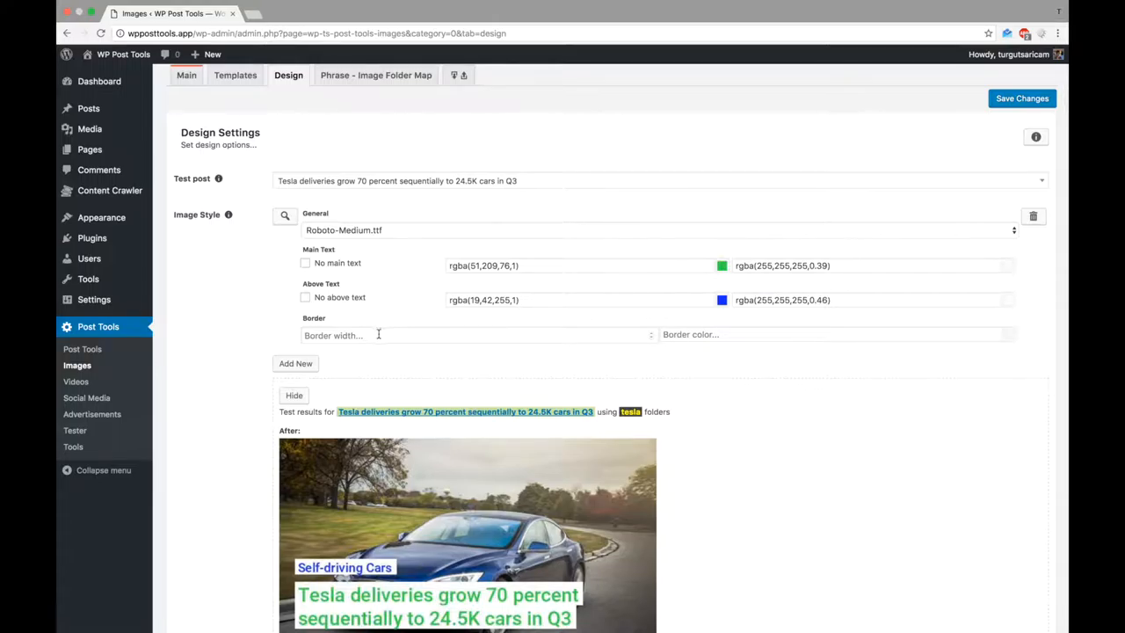
Set border width 4 with a light grey border color and save the design settings.
text(4)
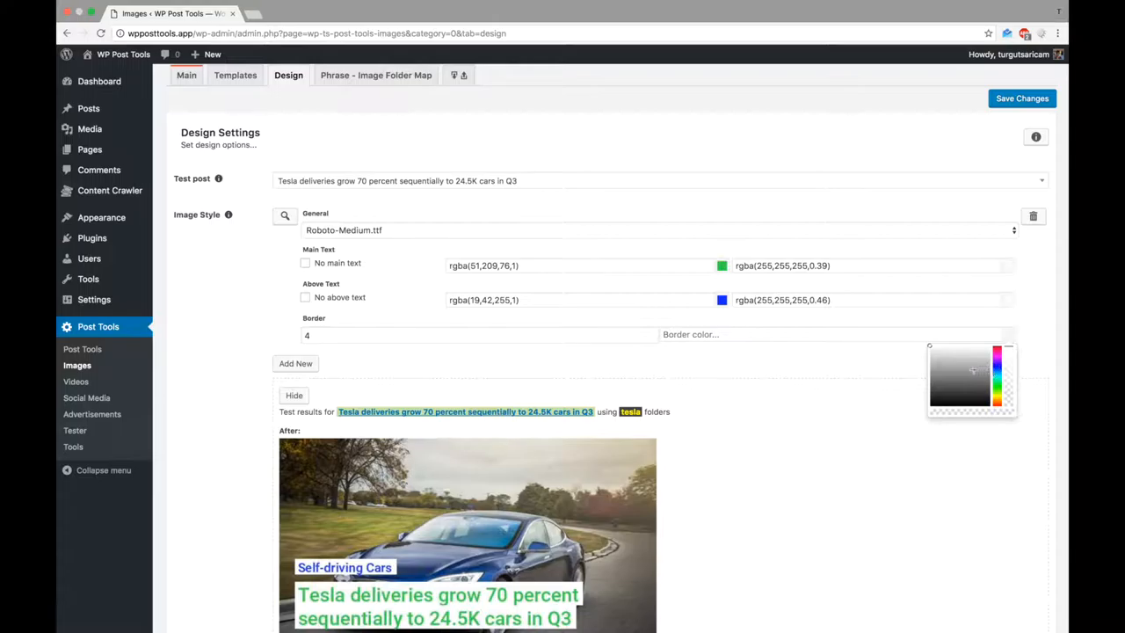
click(942, 369)
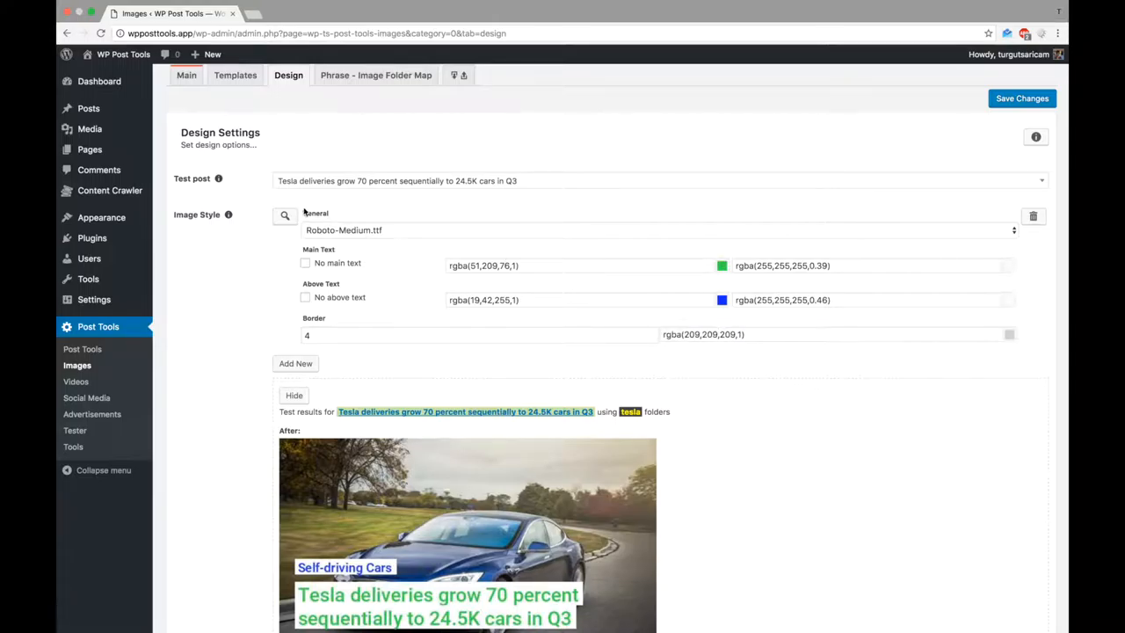
scroll(down, 3)
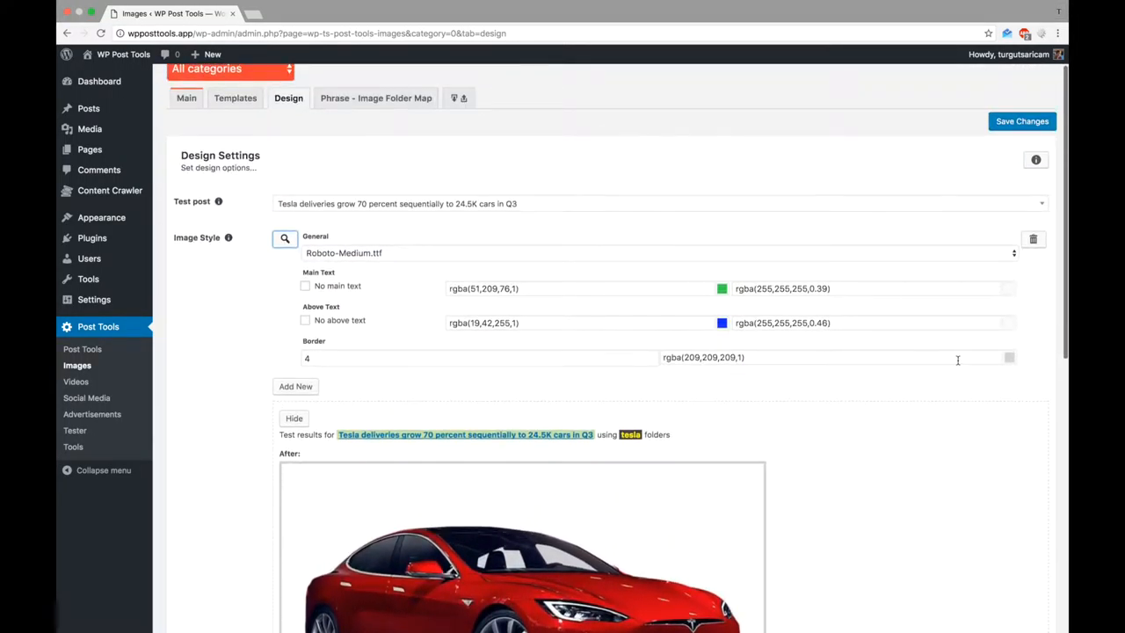
mouse_move(1023, 358)
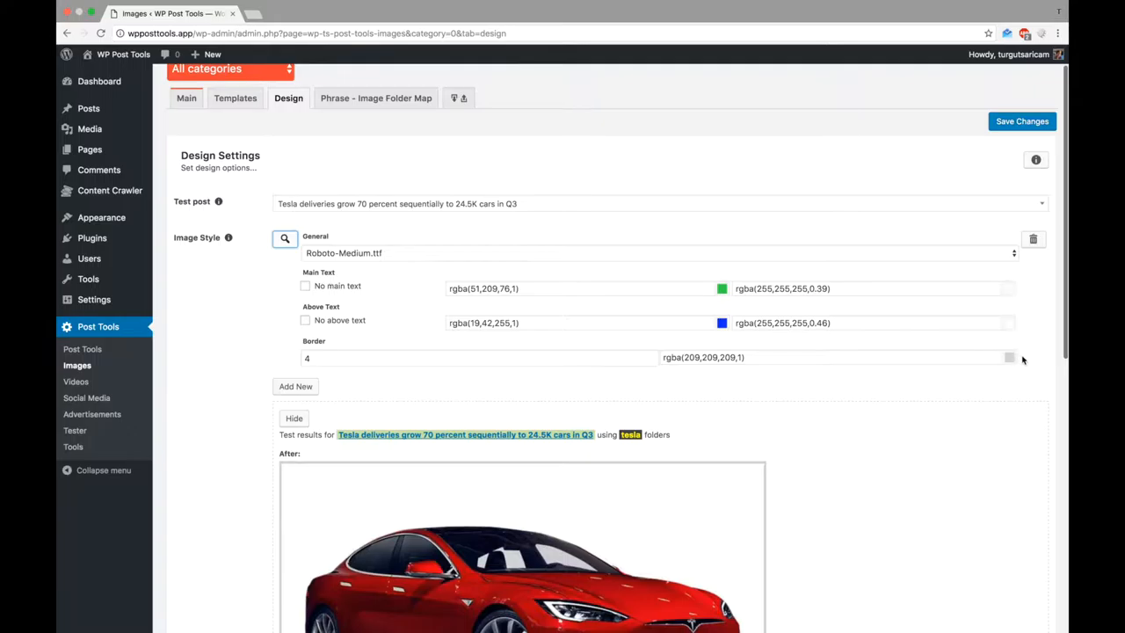
click(830, 357)
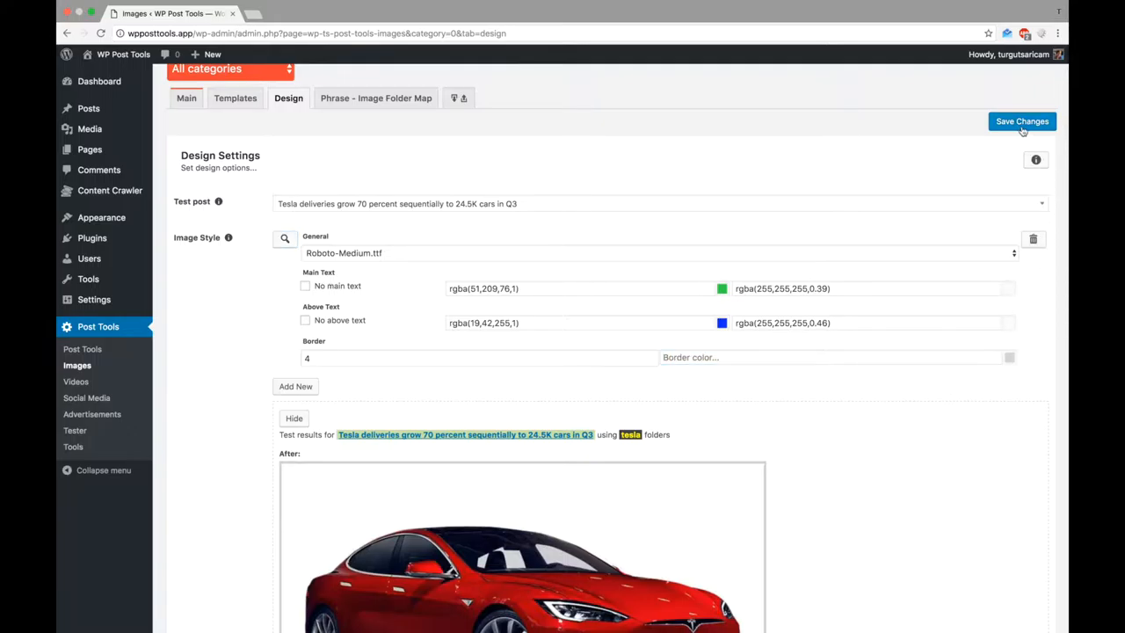
click(1021, 122)
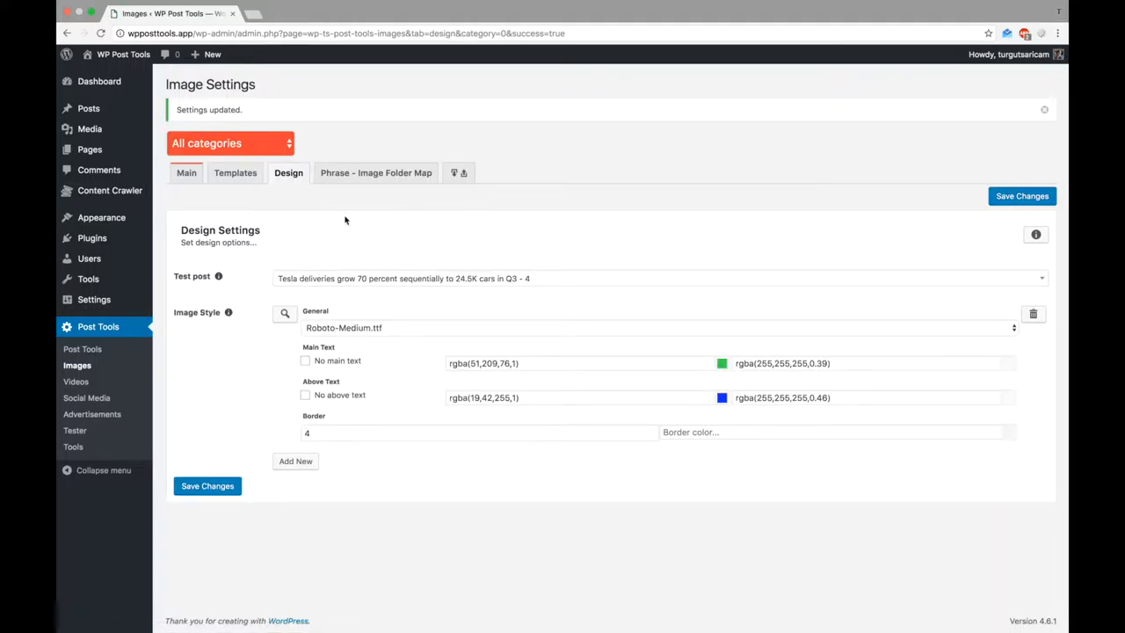
mouse_move(74, 430)
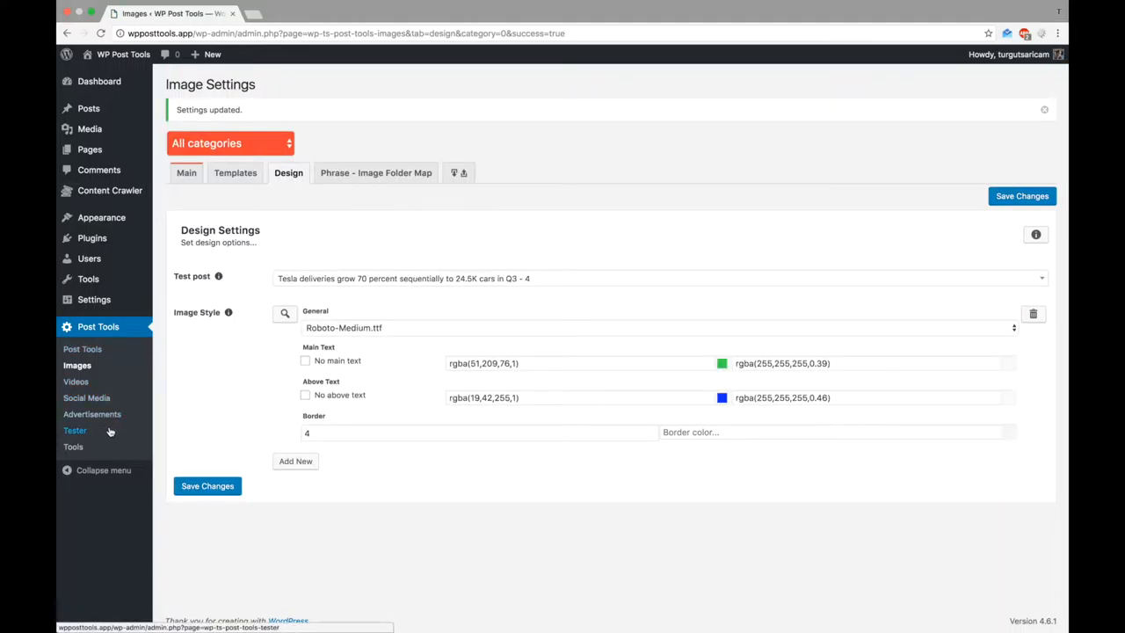
Run the Tester on the Tesla deliveries post, then return to the Images settings.
click(74, 431)
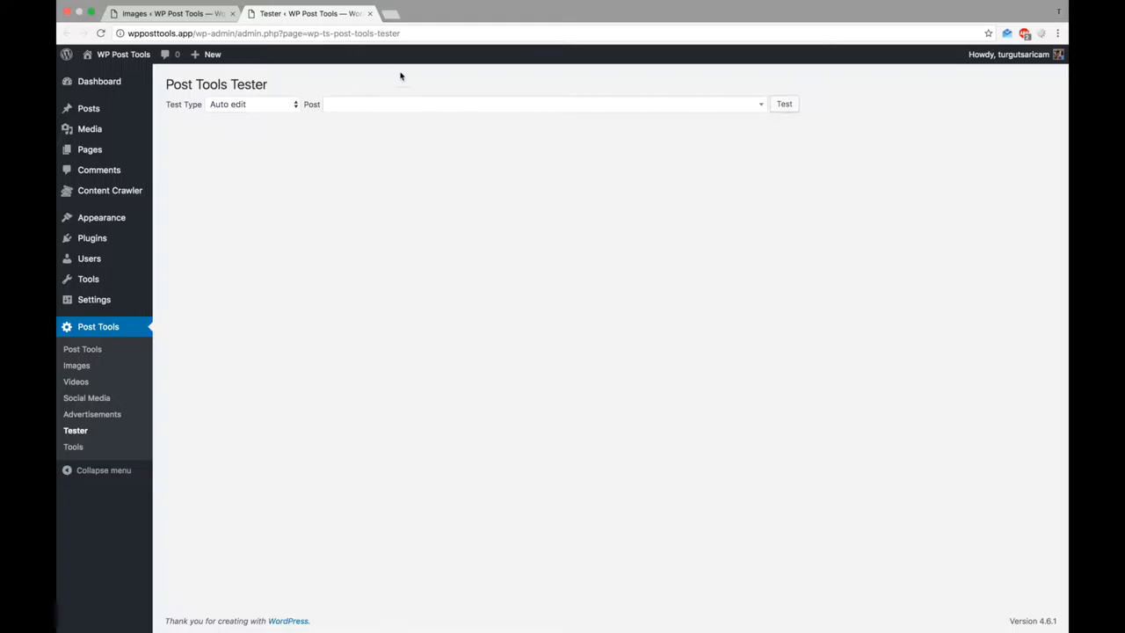
text(tesla)
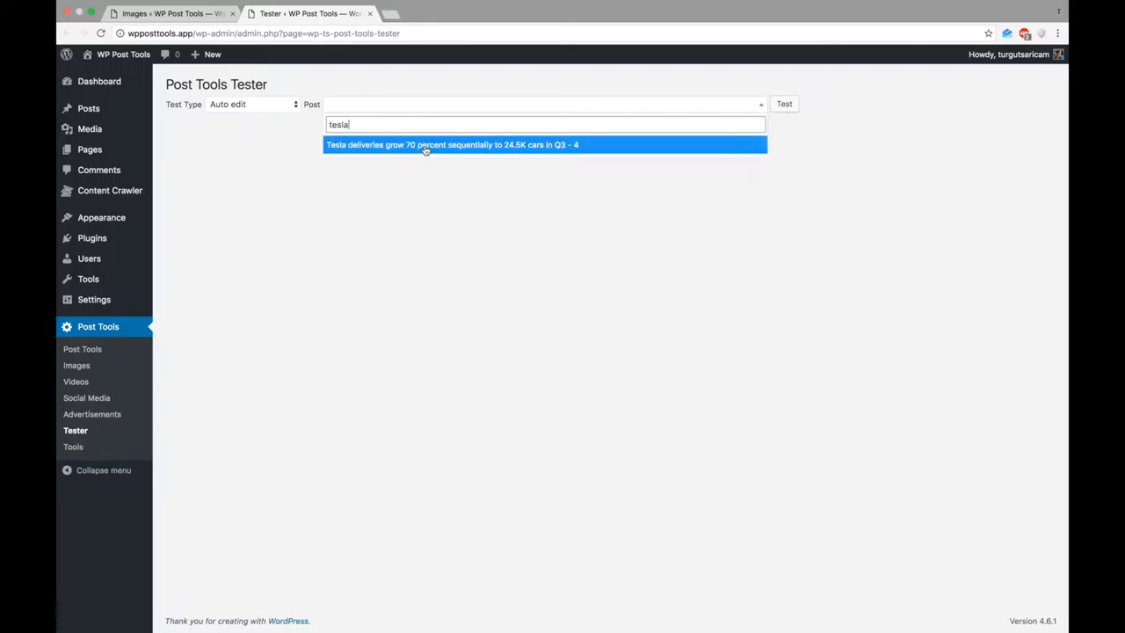
click(425, 144)
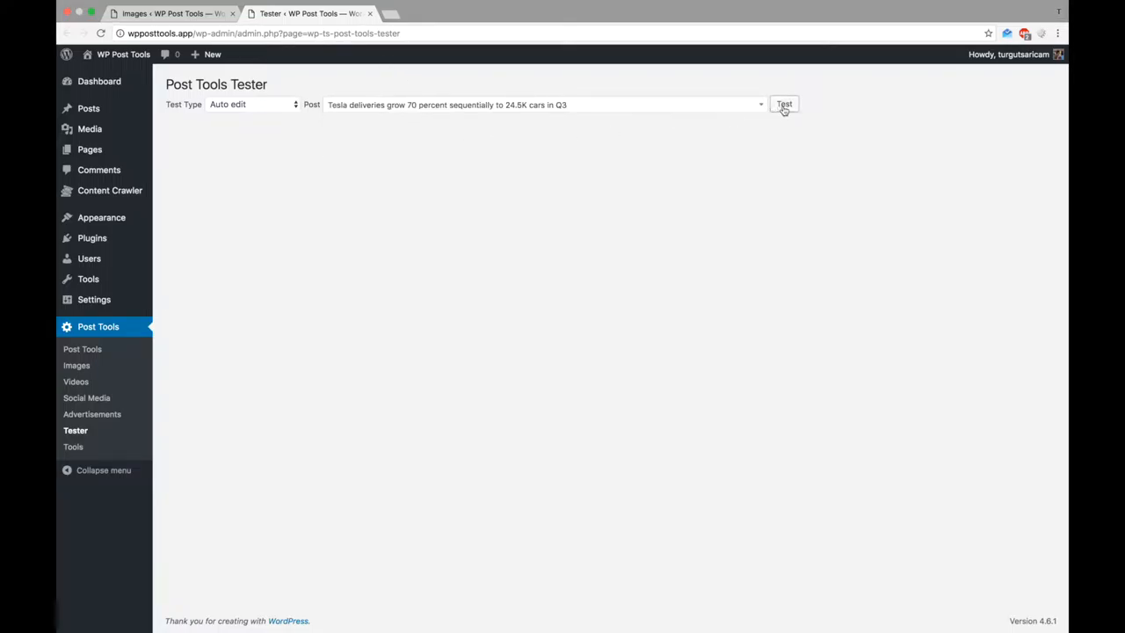
click(784, 103)
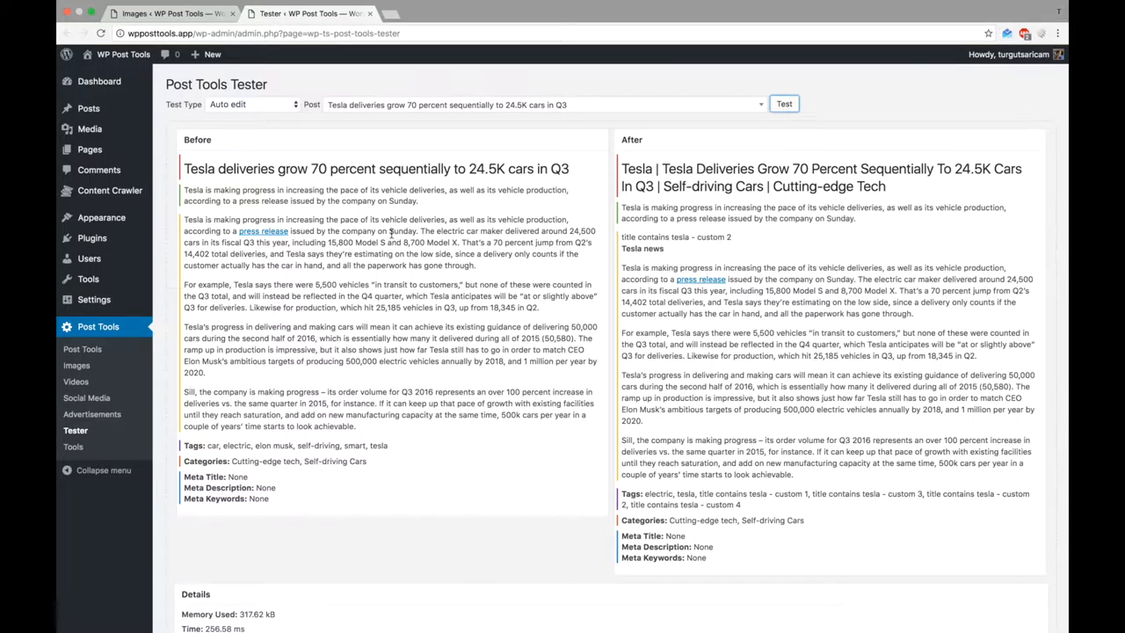
click(76, 366)
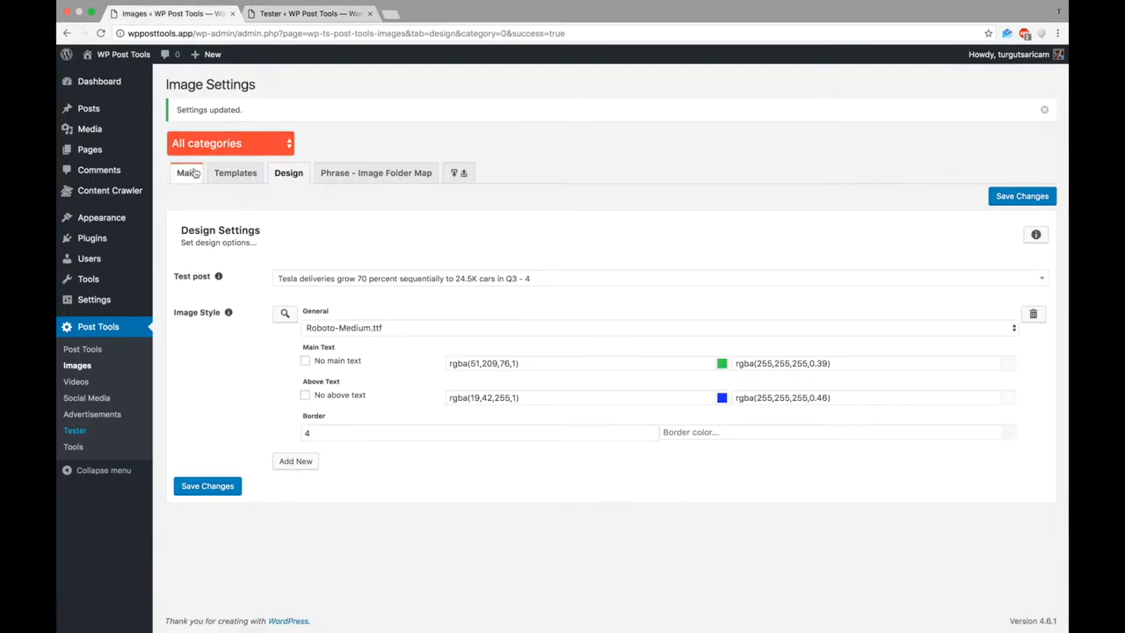
On Main, activate automatic image creation with 30-minute thumbnail cleanup, featured and in-content images, and save.
click(187, 172)
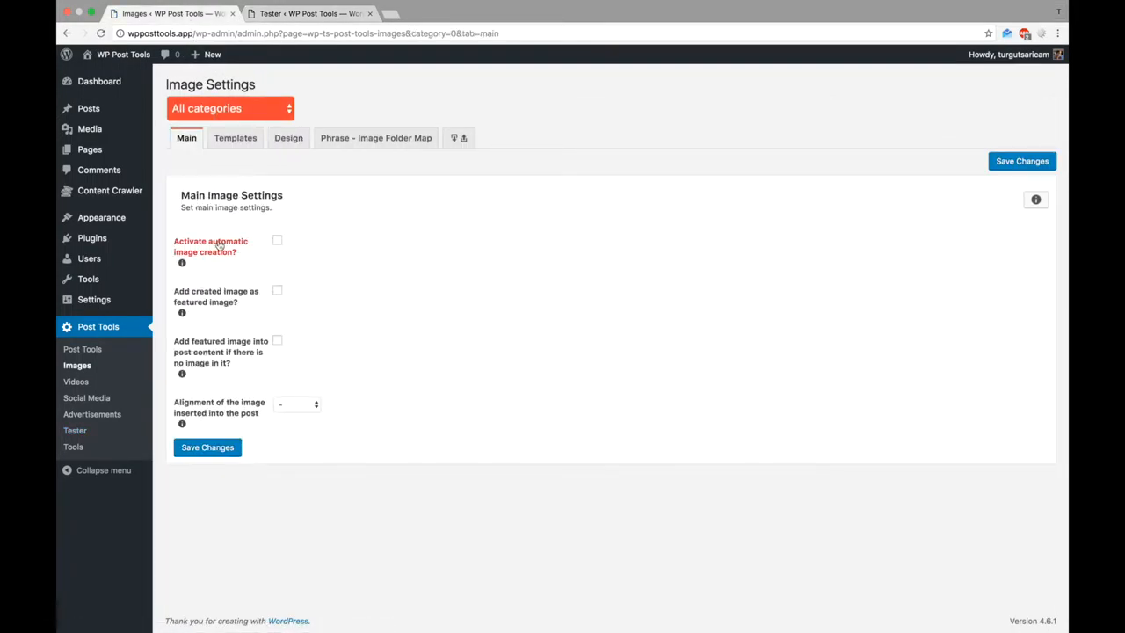
click(278, 239)
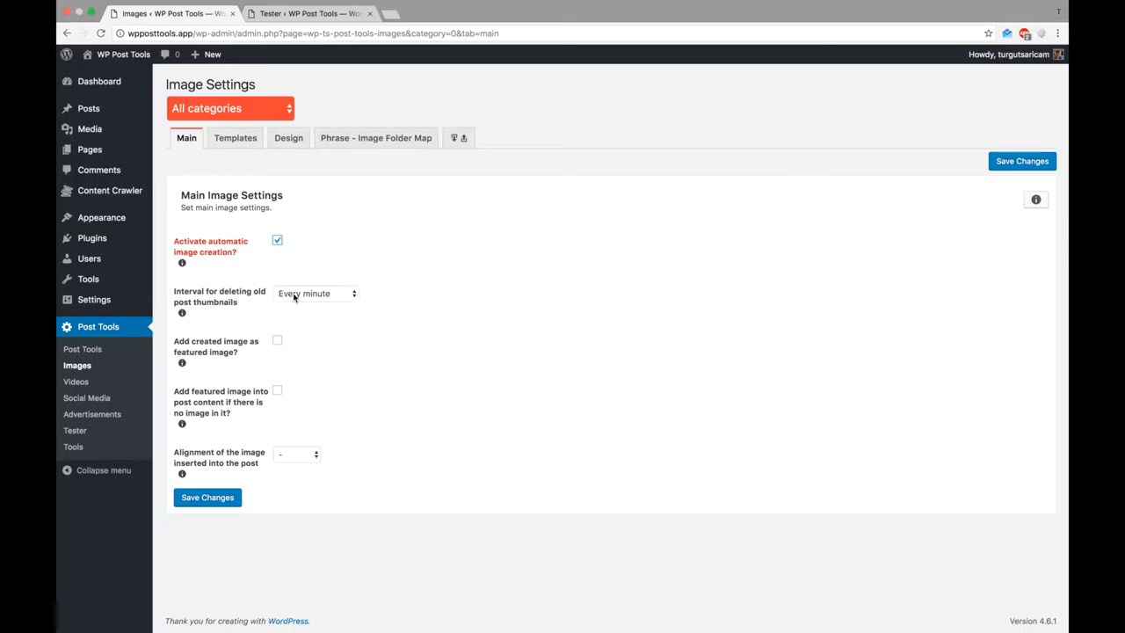
click(315, 292)
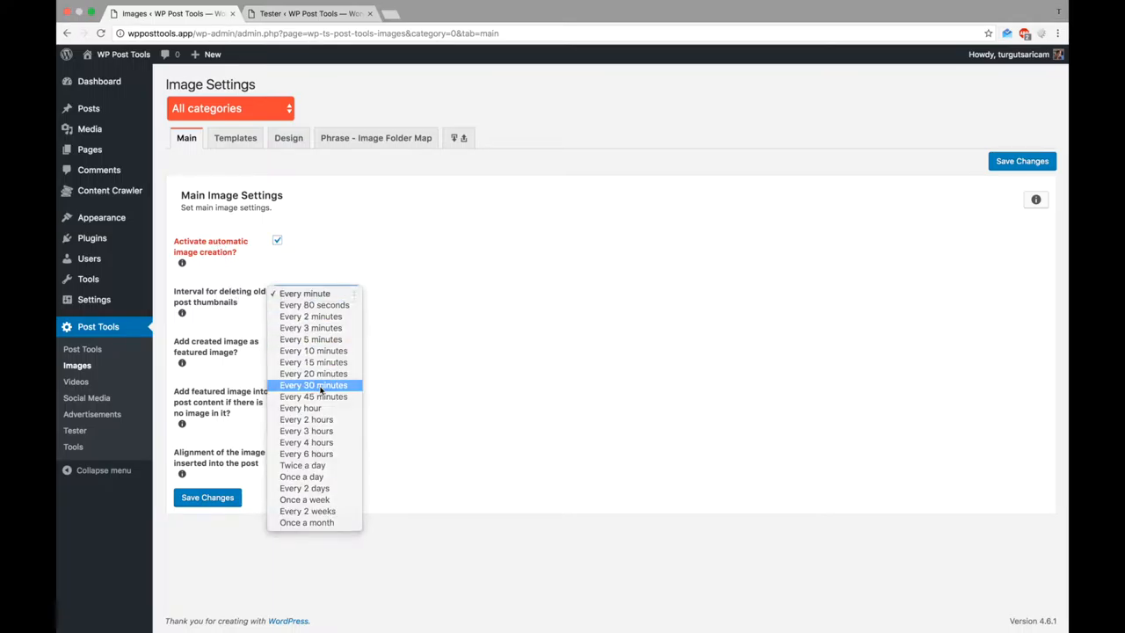
click(313, 385)
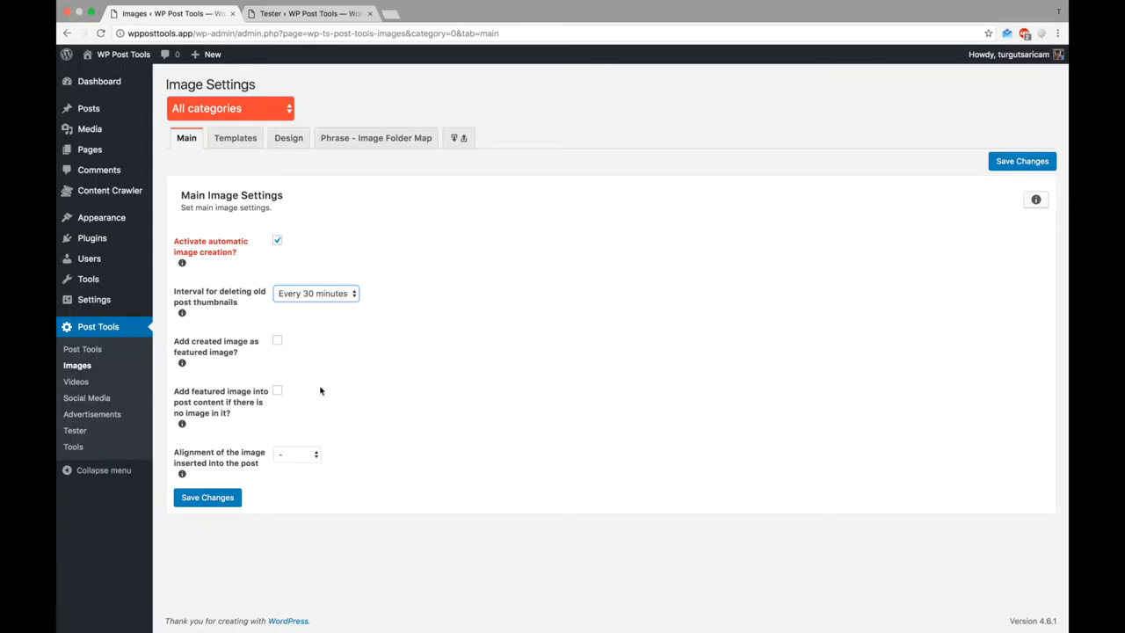
mouse_move(221, 351)
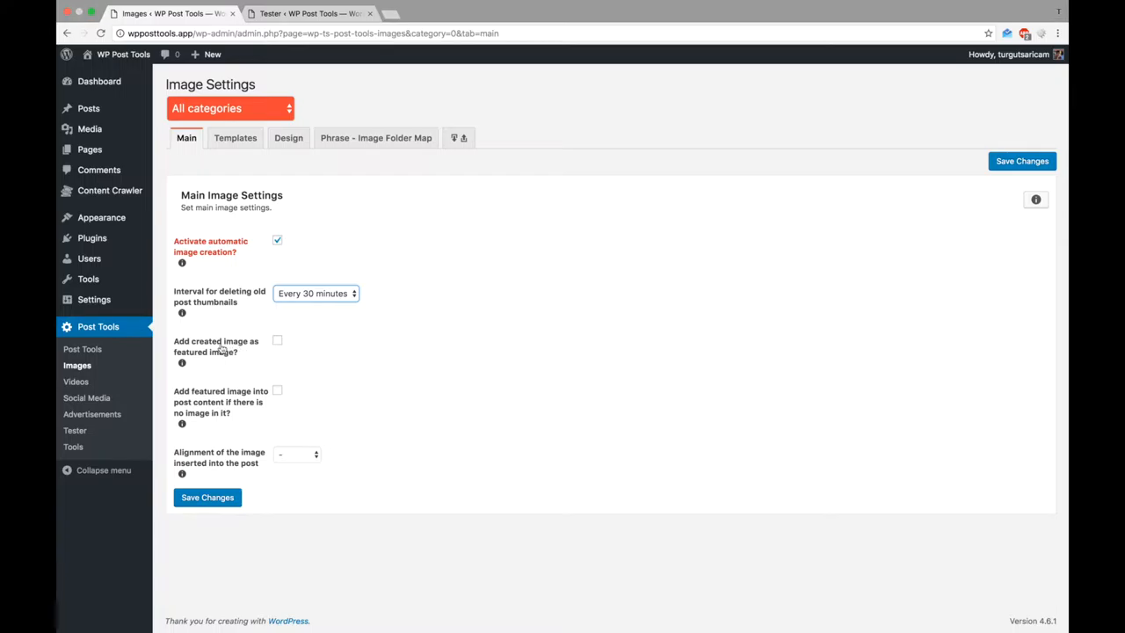
click(278, 341)
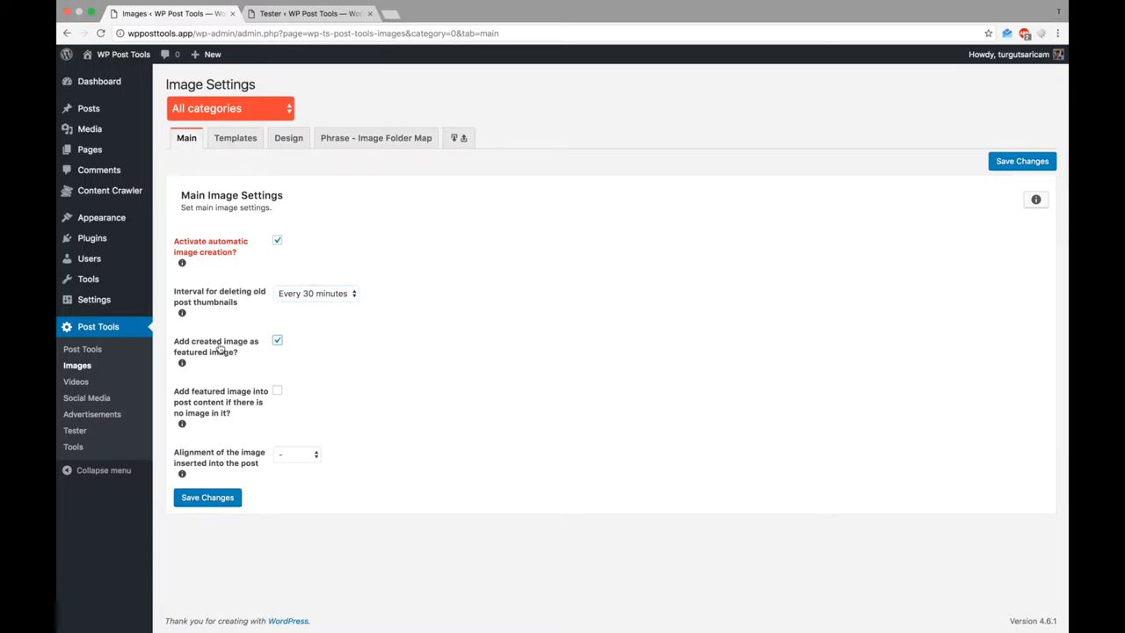
mouse_move(220, 395)
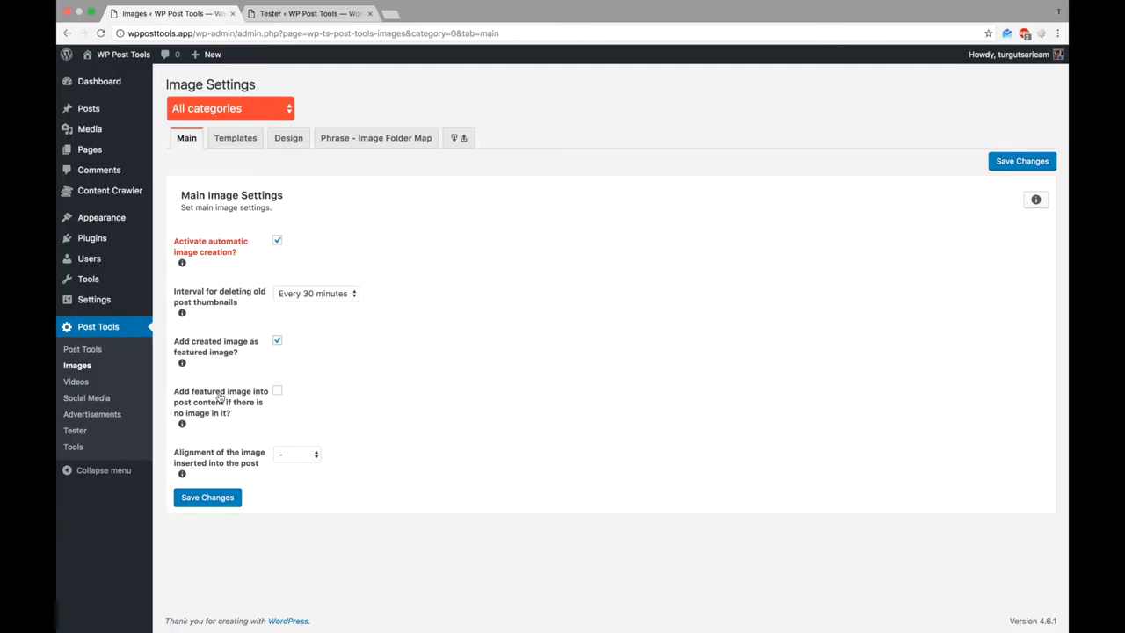
click(277, 390)
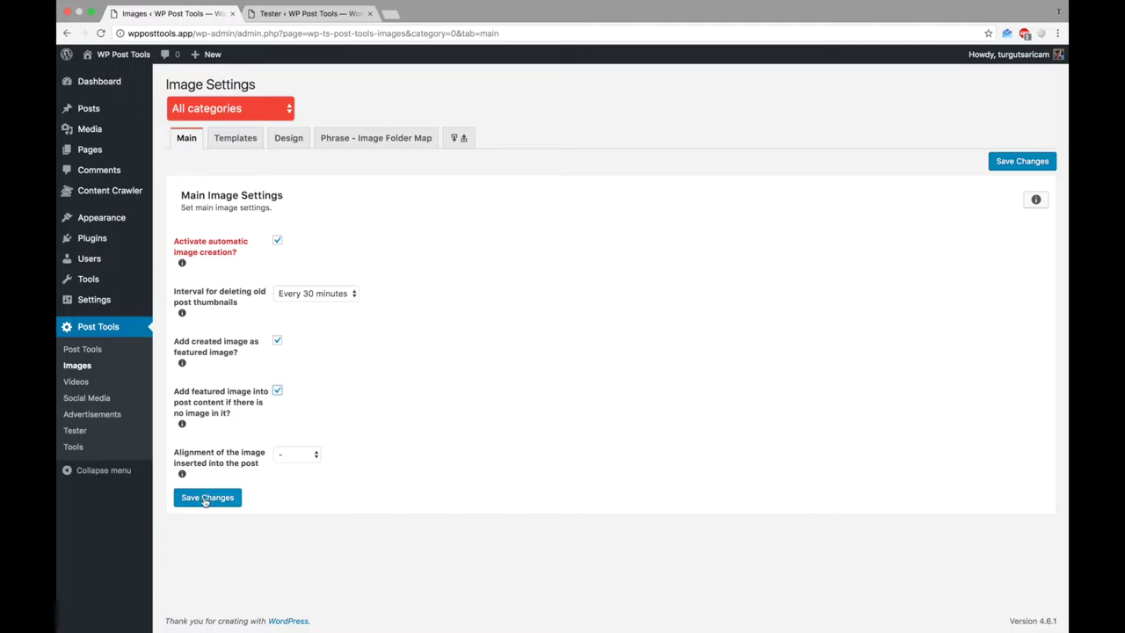
click(208, 497)
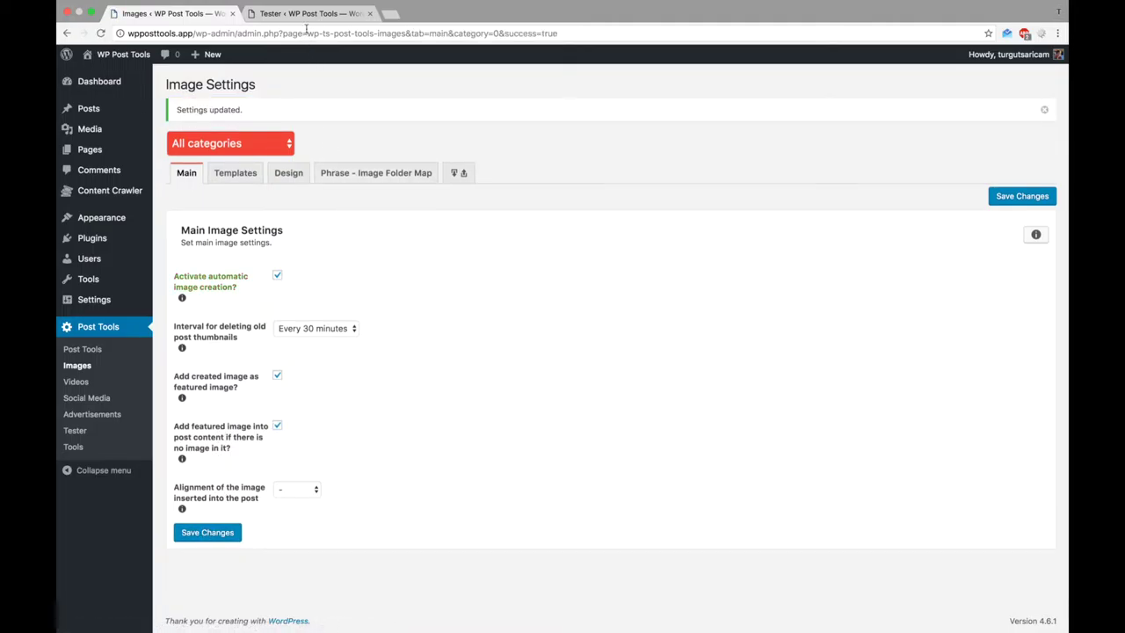
Rerun the tester on the Tesla post, confirming the generated image appears in content and as featured image.
click(73, 431)
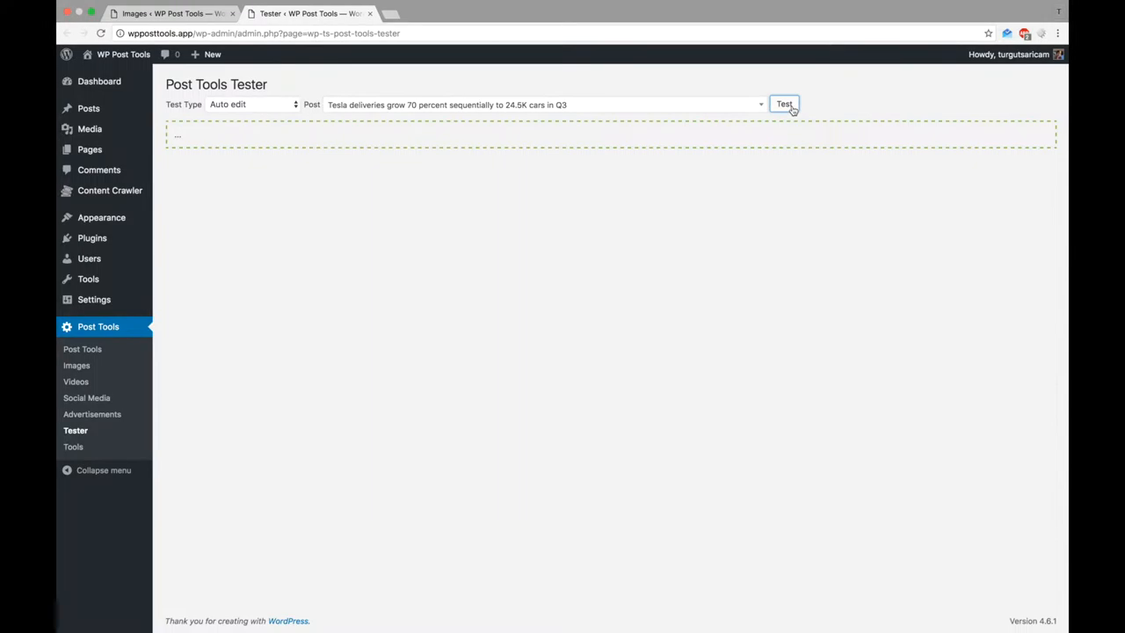
click(784, 104)
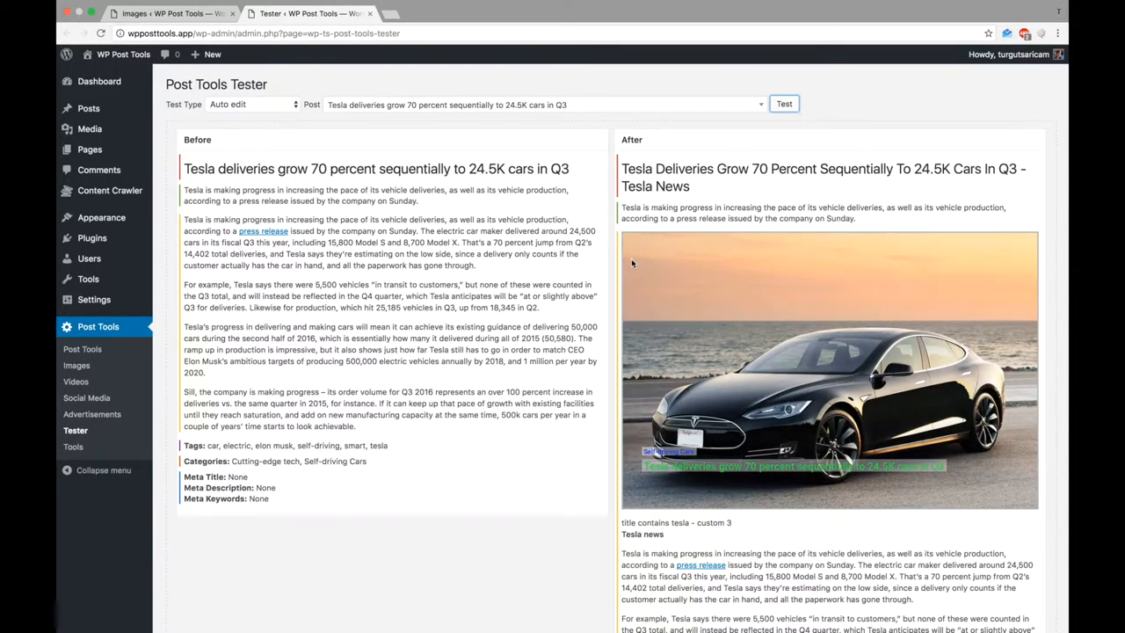
scroll(down, 3)
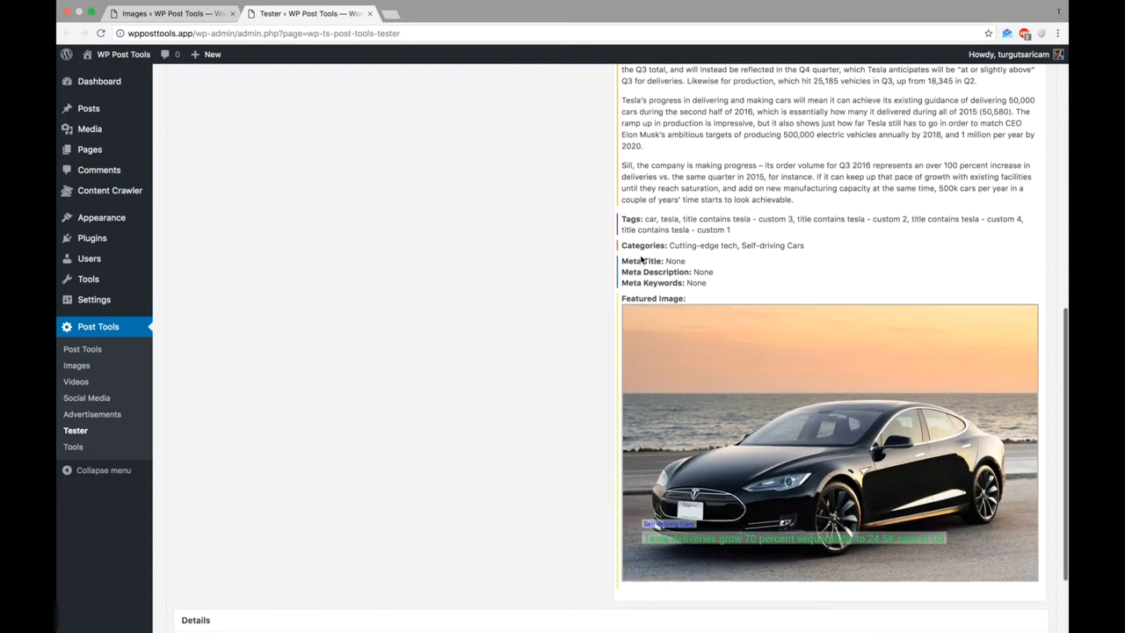
click(784, 103)
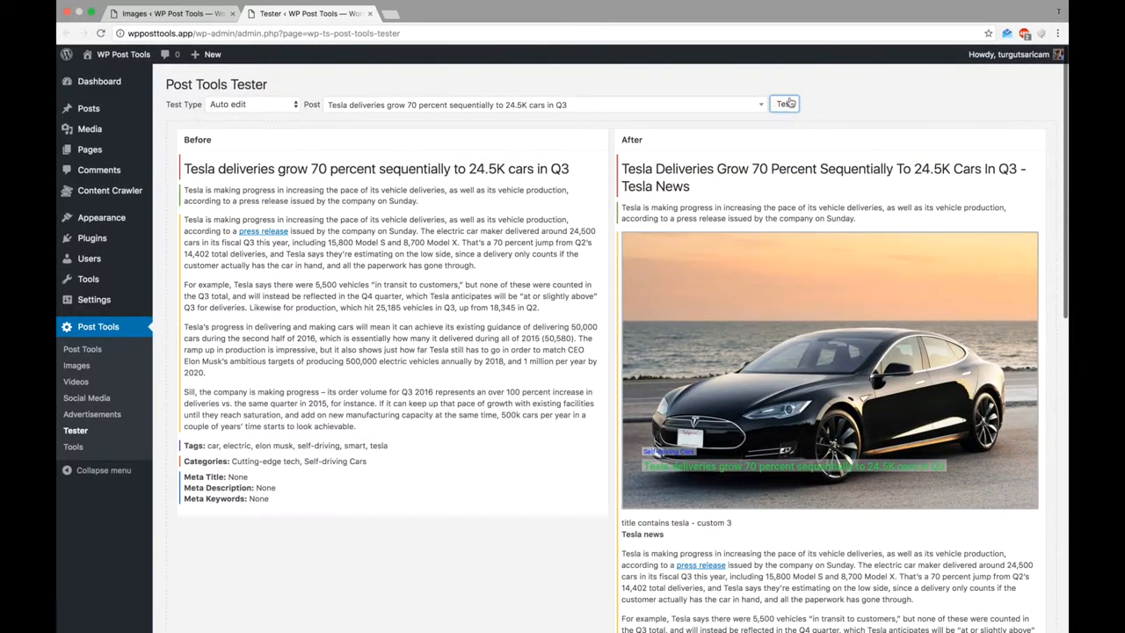
click(784, 102)
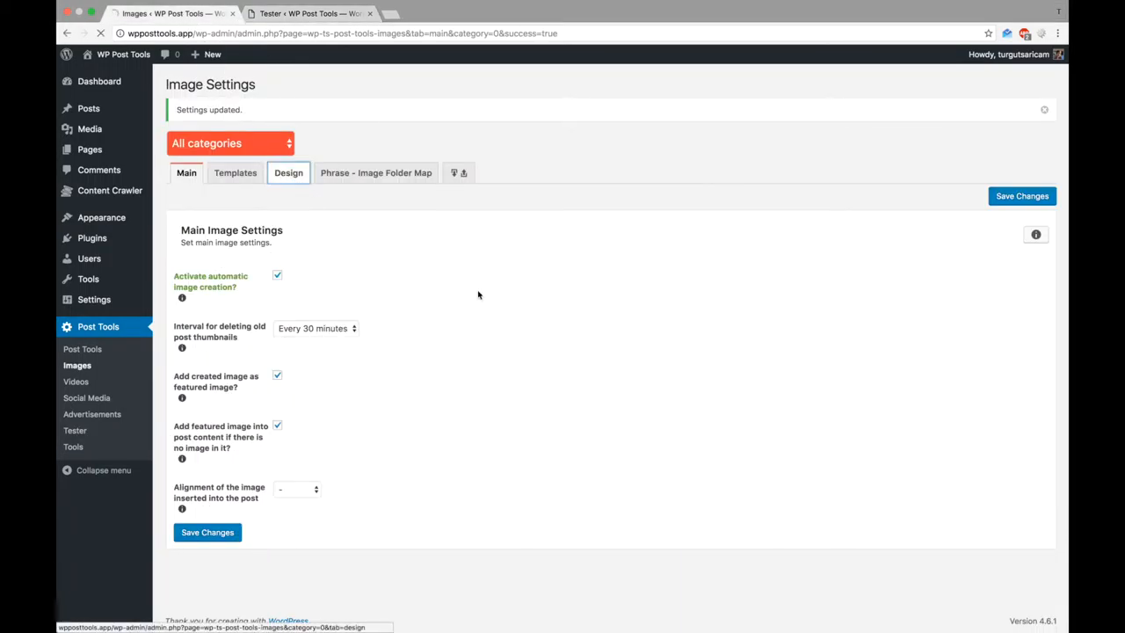
Add a second design group using Oswald-Regular.ttf with black main text in the Design settings.
click(288, 172)
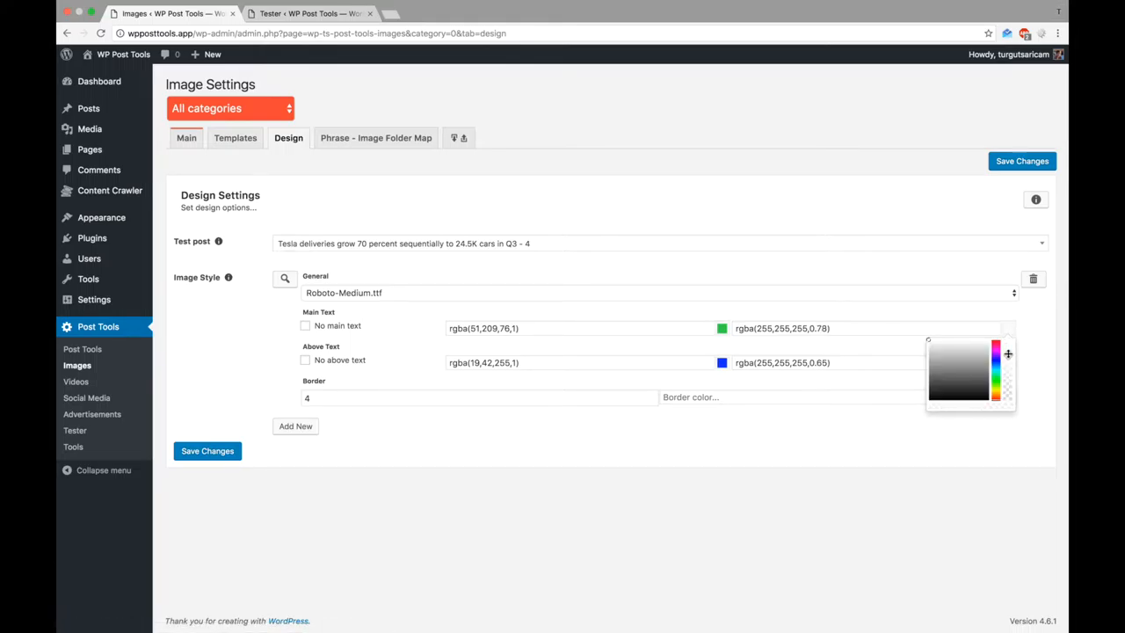
click(295, 427)
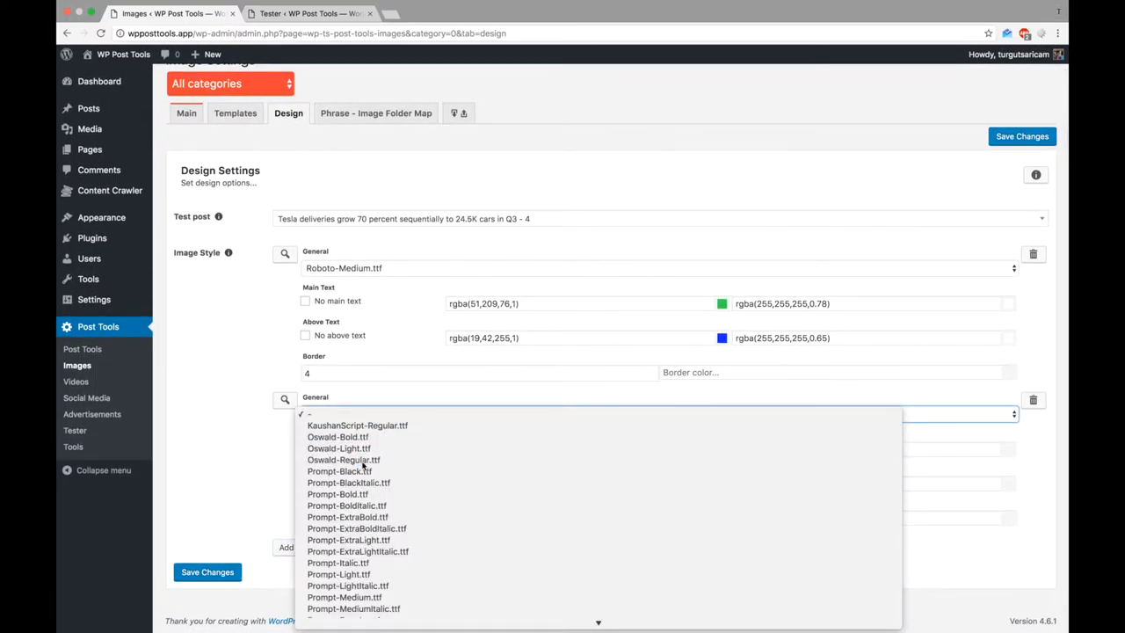
click(343, 461)
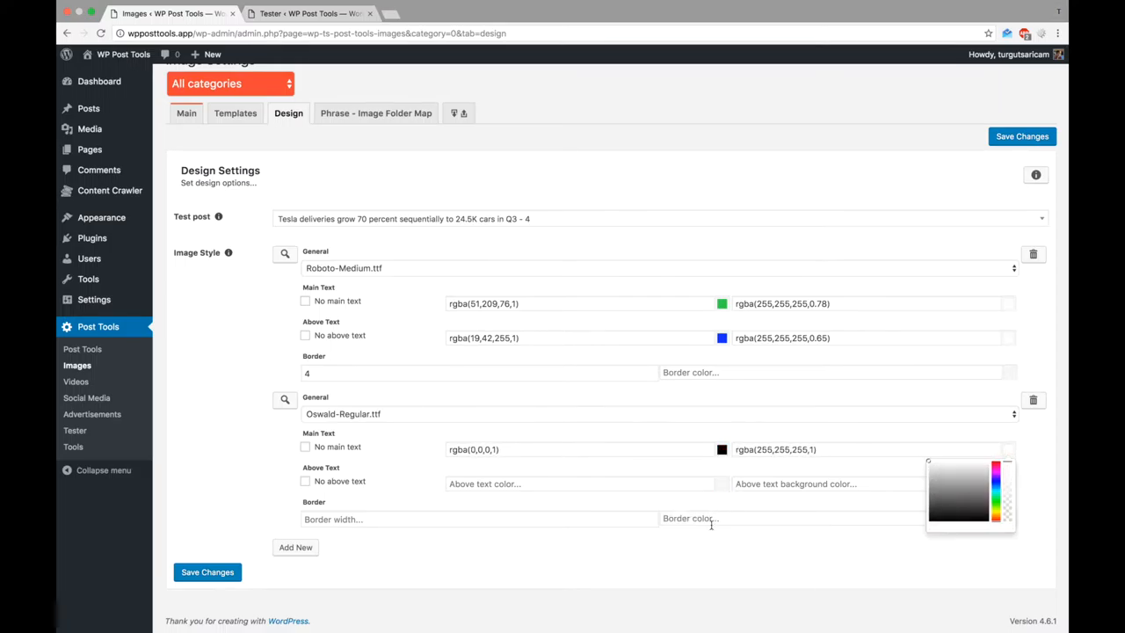
click(1022, 137)
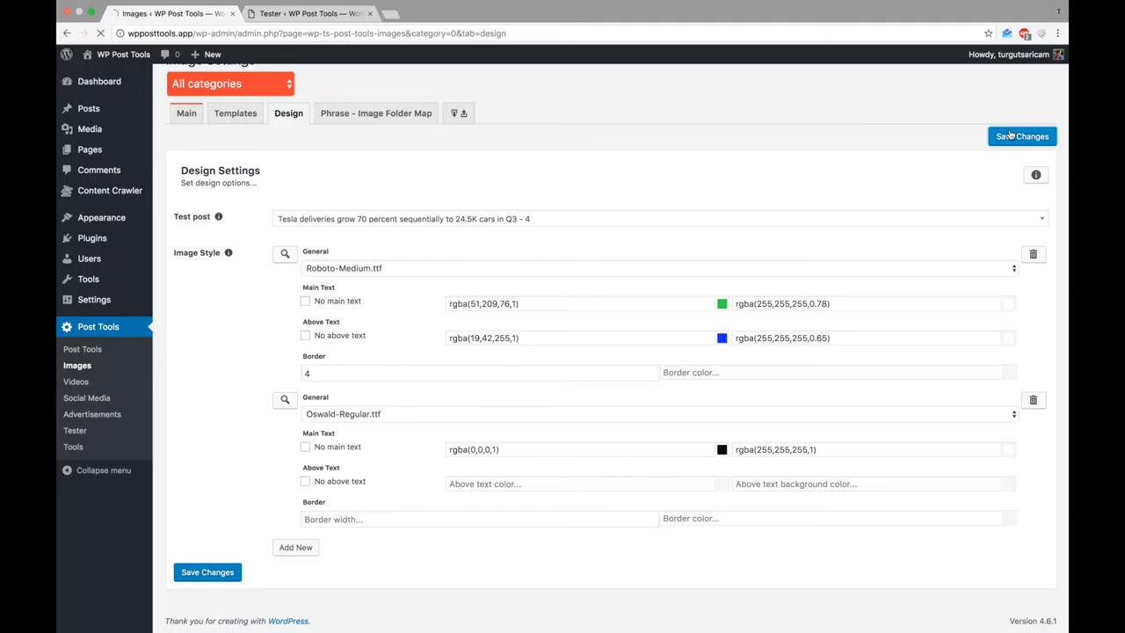
Save both design groups and view the Tesla featured image with category and title overlay.
click(1019, 137)
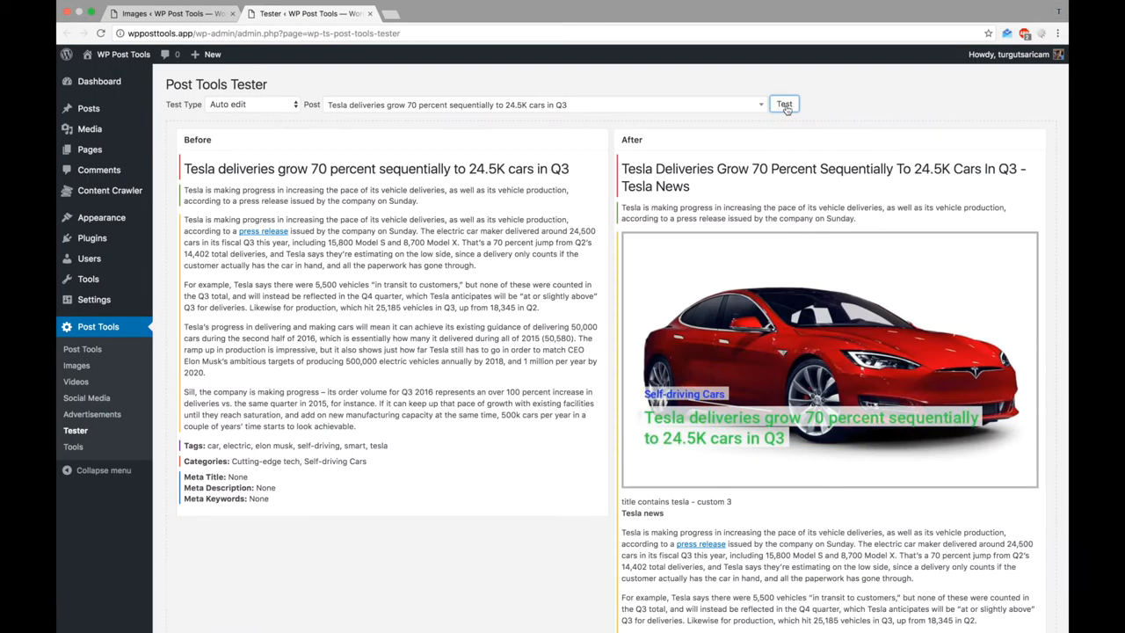
scroll(down, 3)
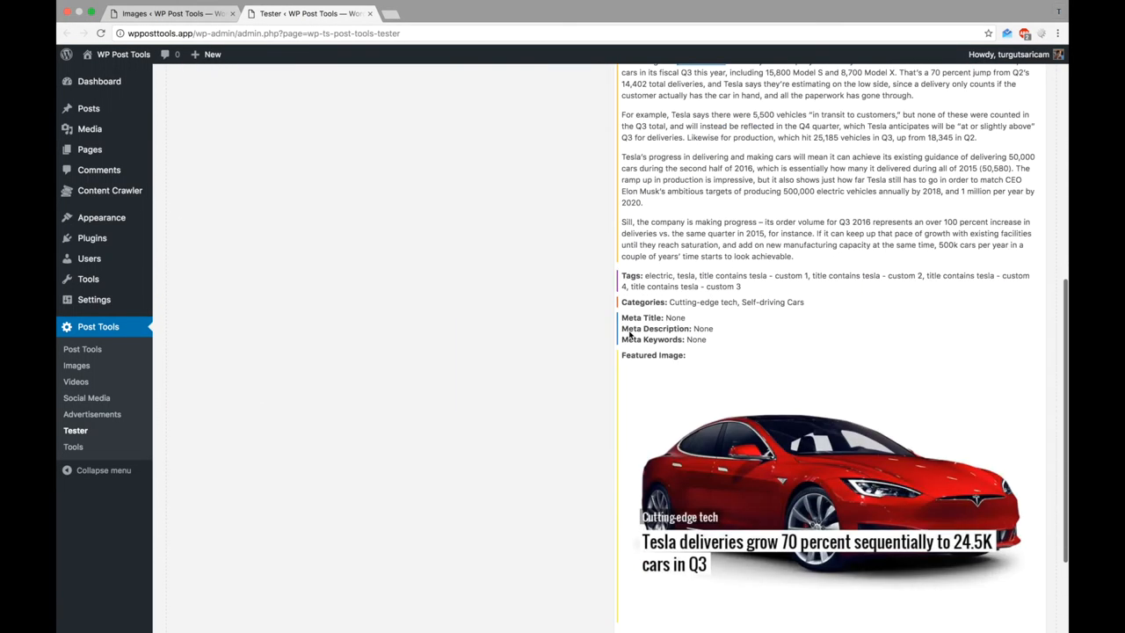